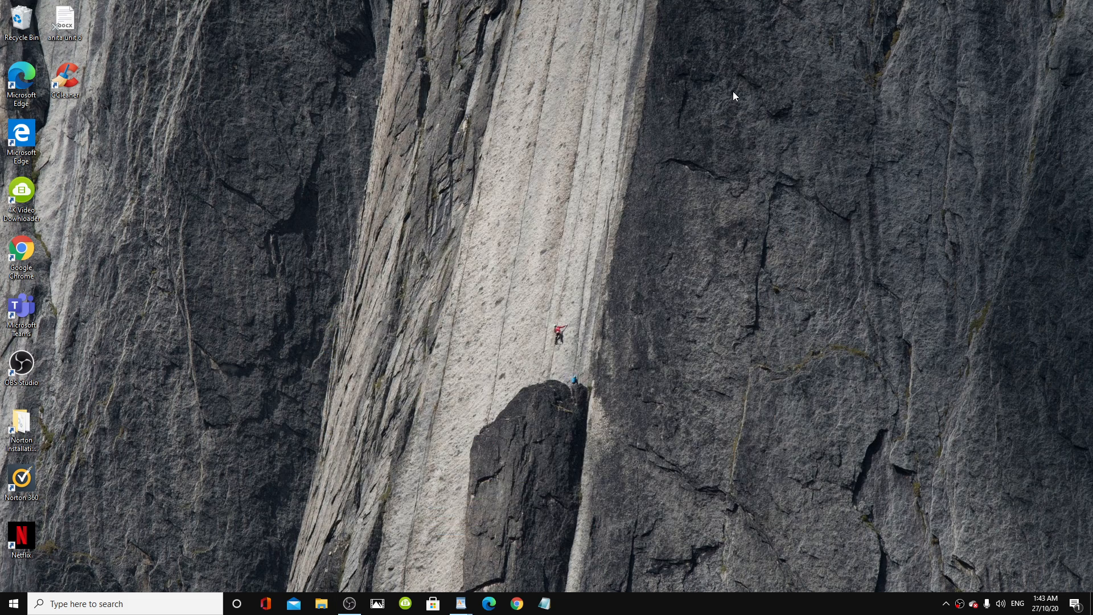
mouse_move(634, 91)
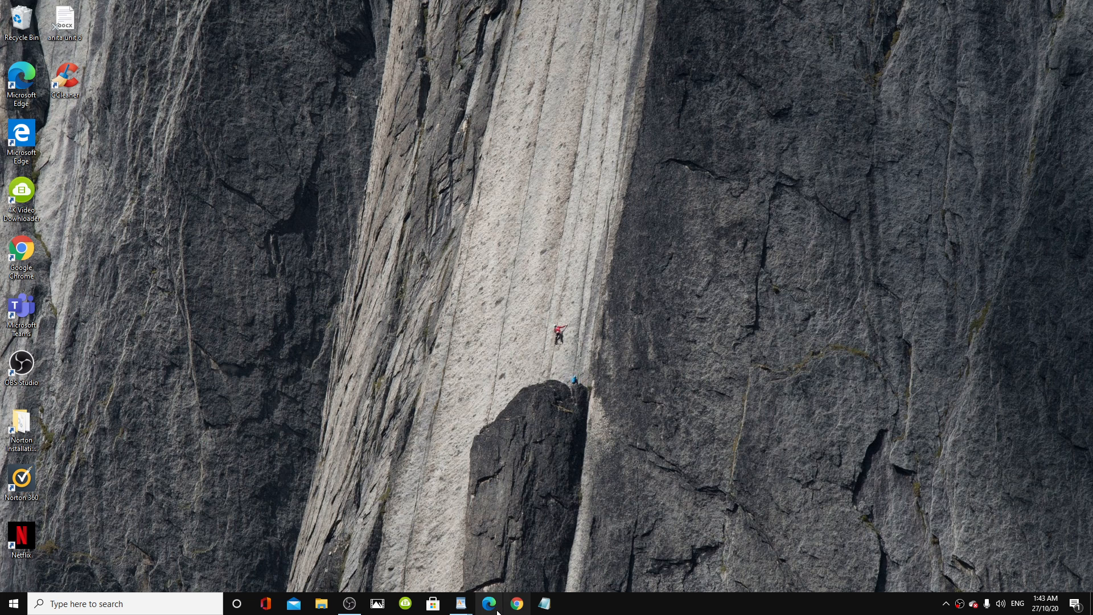
mouse_move(516, 603)
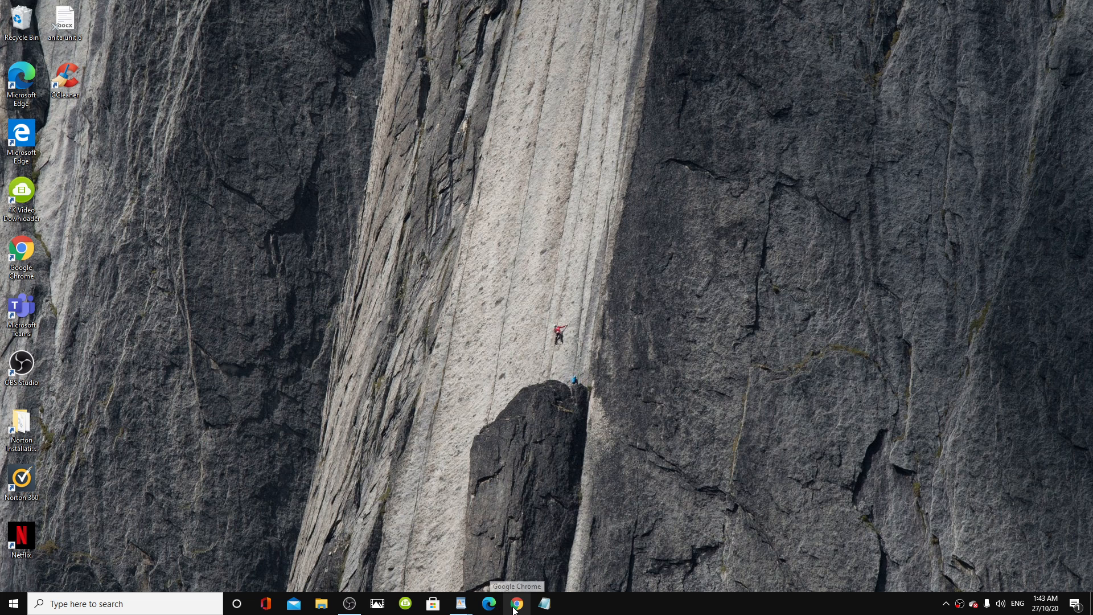
Launch Chrome and load the YouTube home page from its bookmark
click(516, 604)
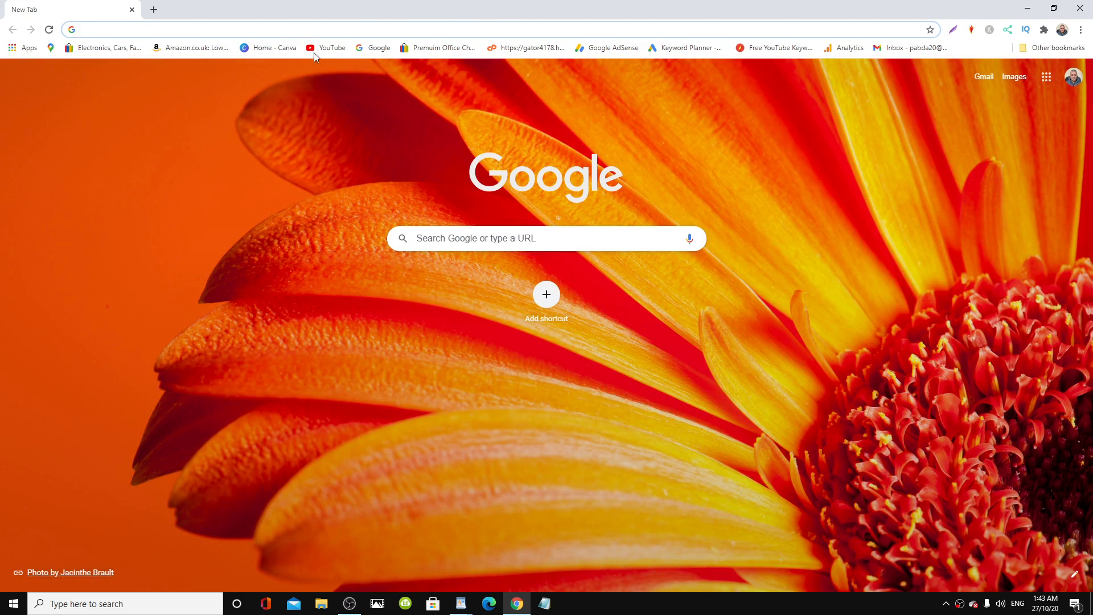
click(332, 47)
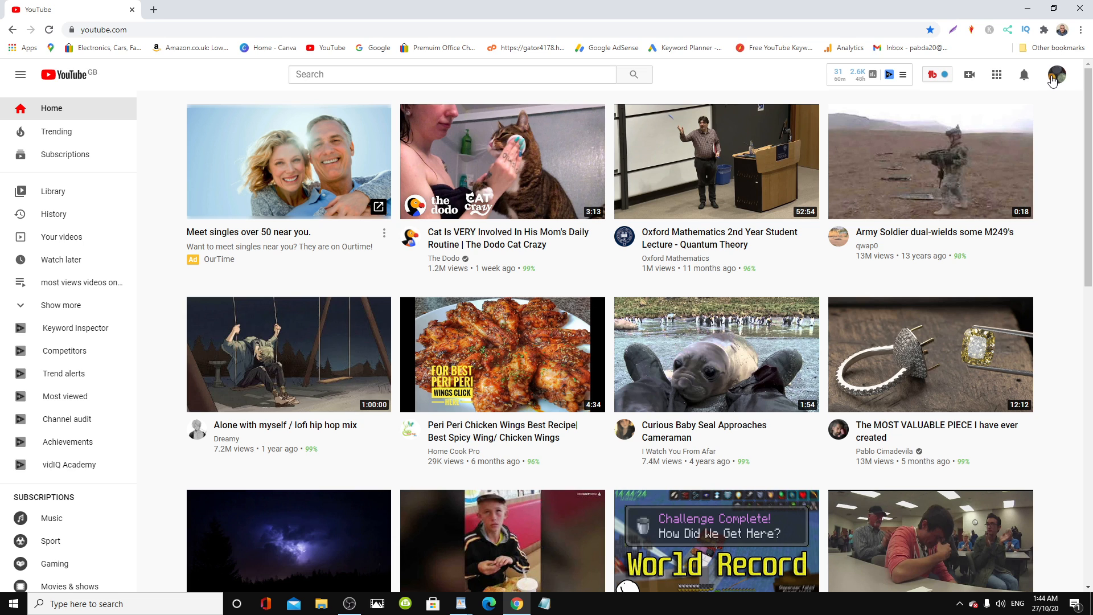
mouse_move(1057, 81)
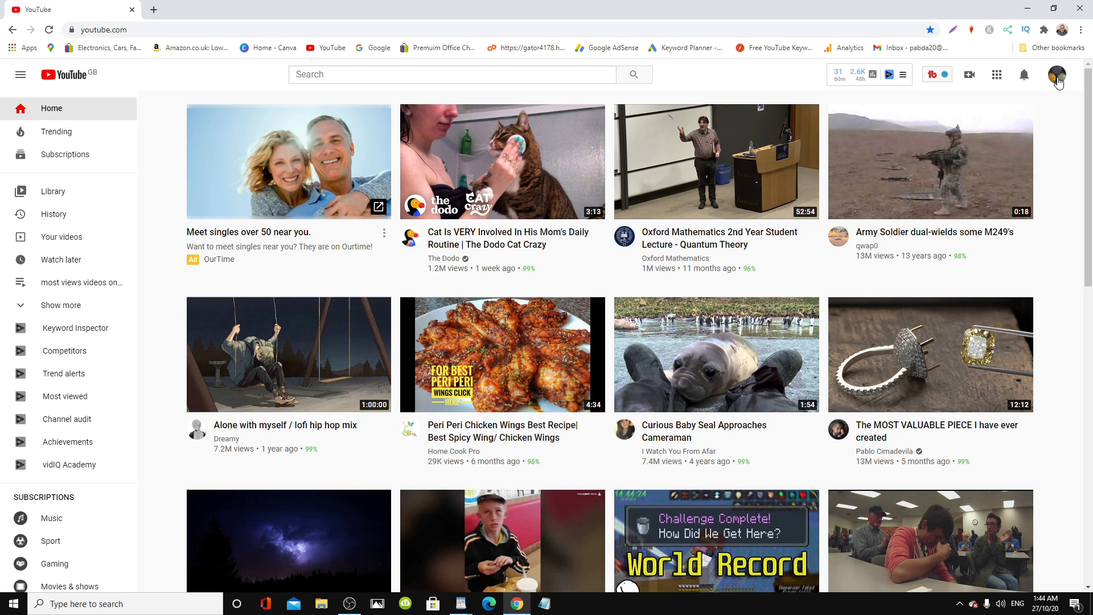
Open the account menu from the profile avatar at the top right
click(1056, 75)
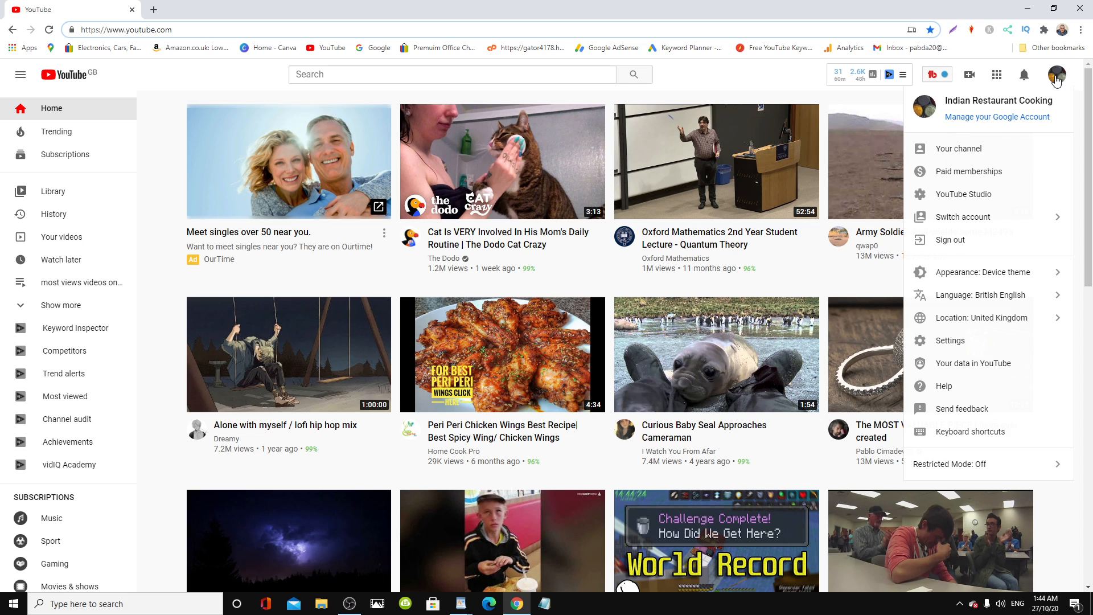
mouse_move(987, 273)
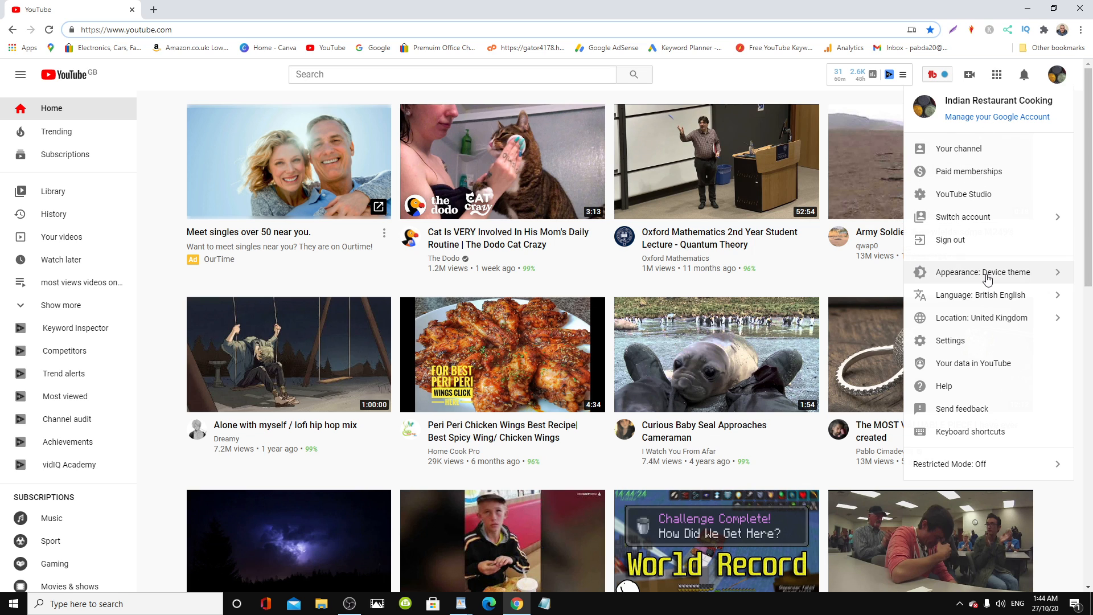
mouse_move(963, 194)
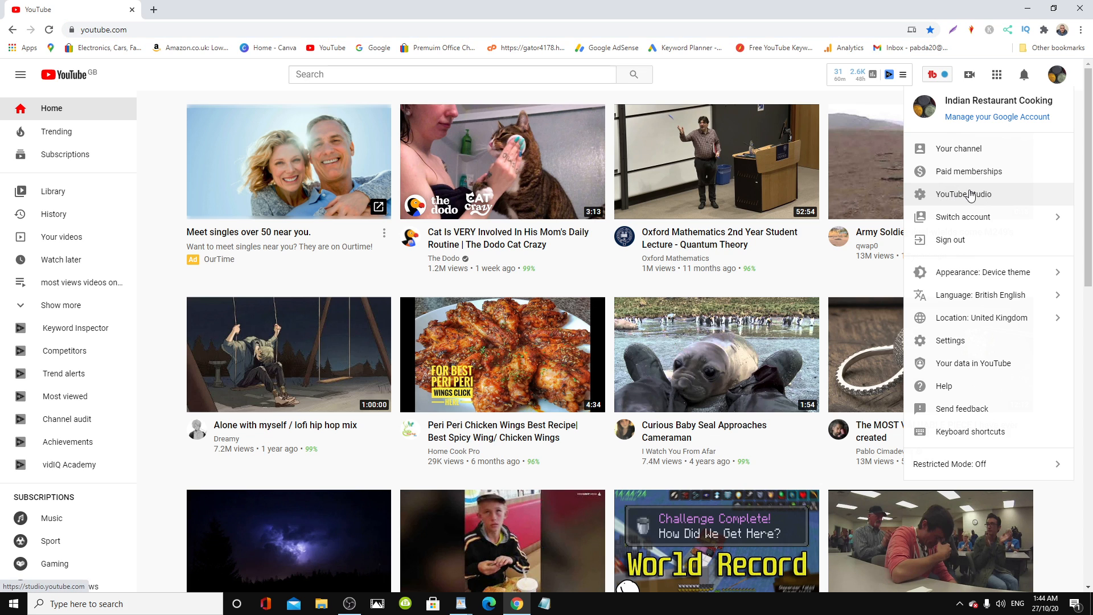
Go to the YouTube Studio channel dashboard from the account menu
click(963, 193)
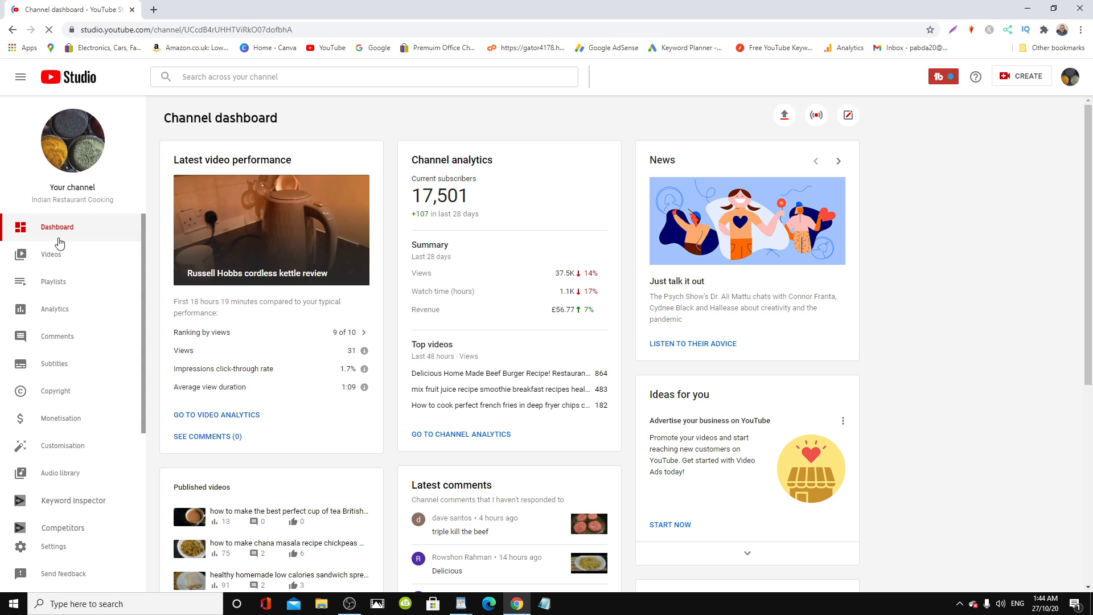
mouse_move(64, 289)
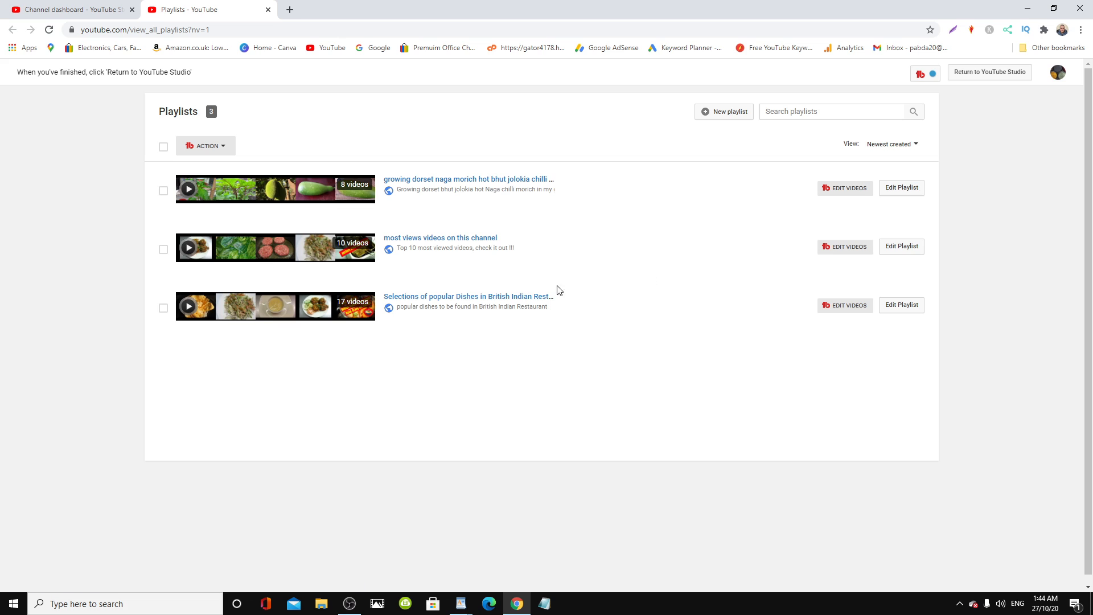
mouse_move(564, 290)
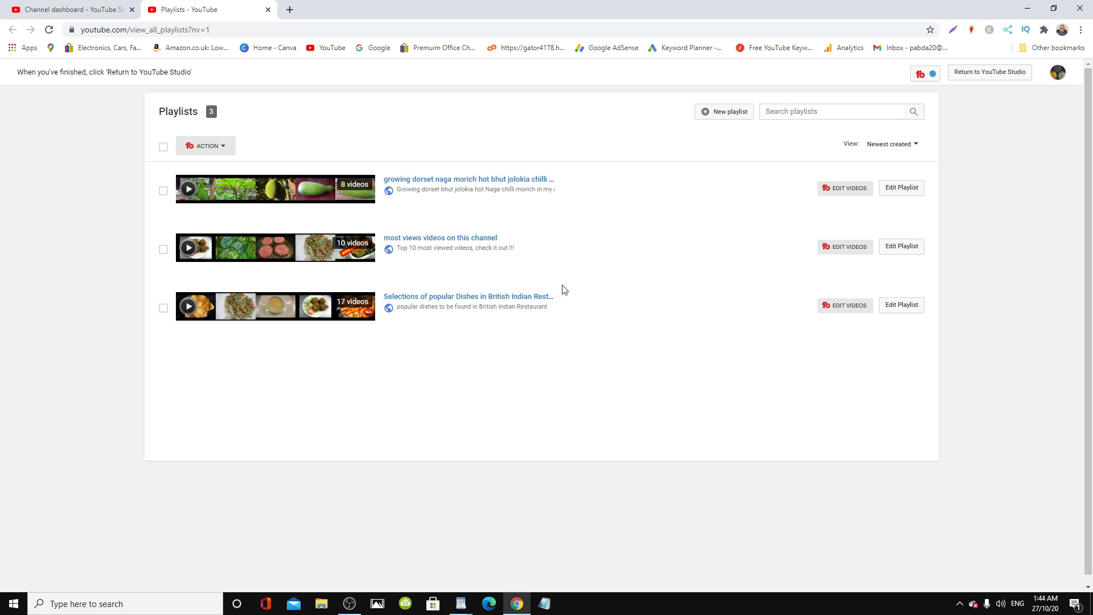
mouse_move(625, 282)
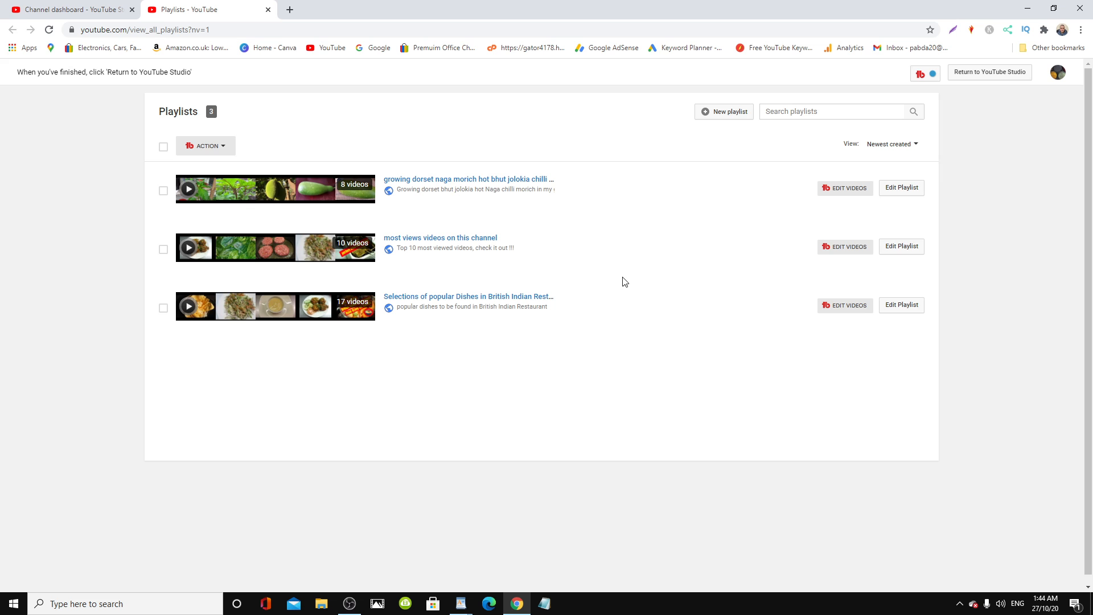
mouse_move(401, 335)
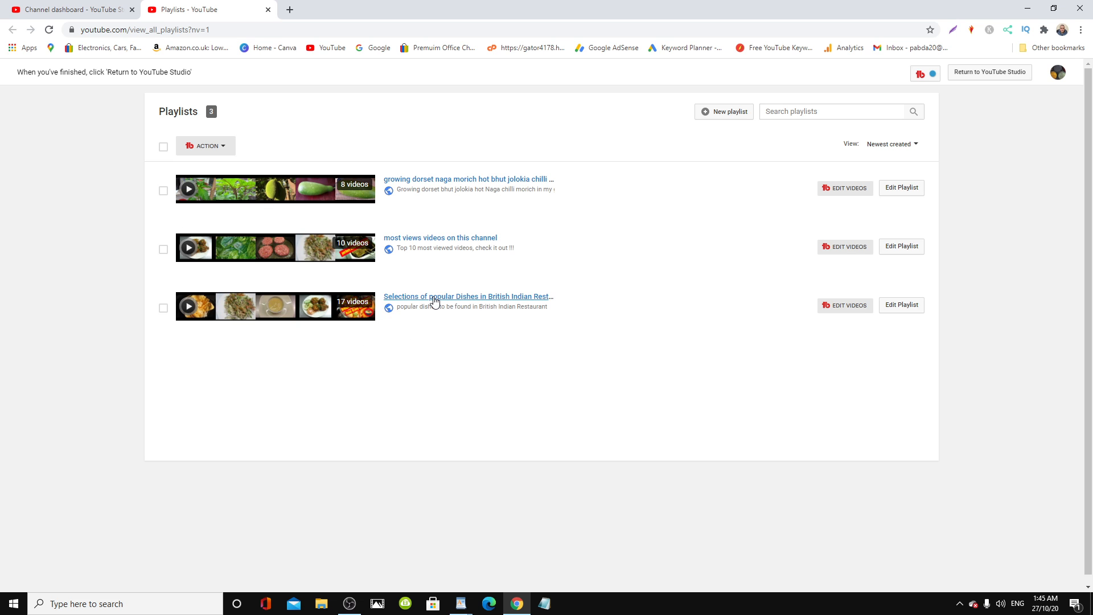
Open the 'Selections of popular Dishes in British Indian Restaurant' playlist and scroll its 17 videos
click(469, 296)
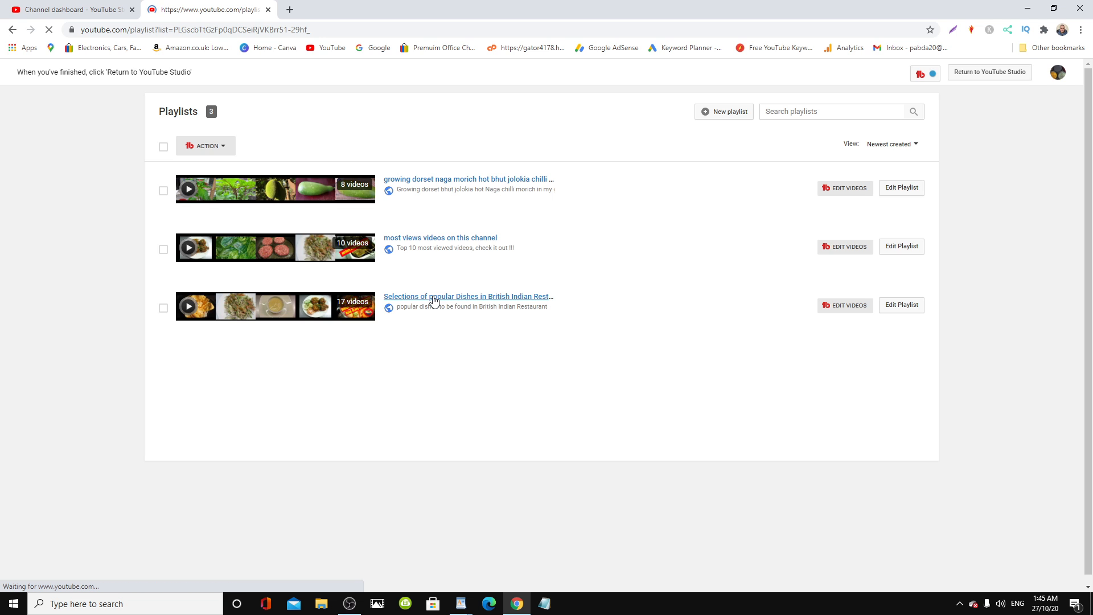
click(468, 296)
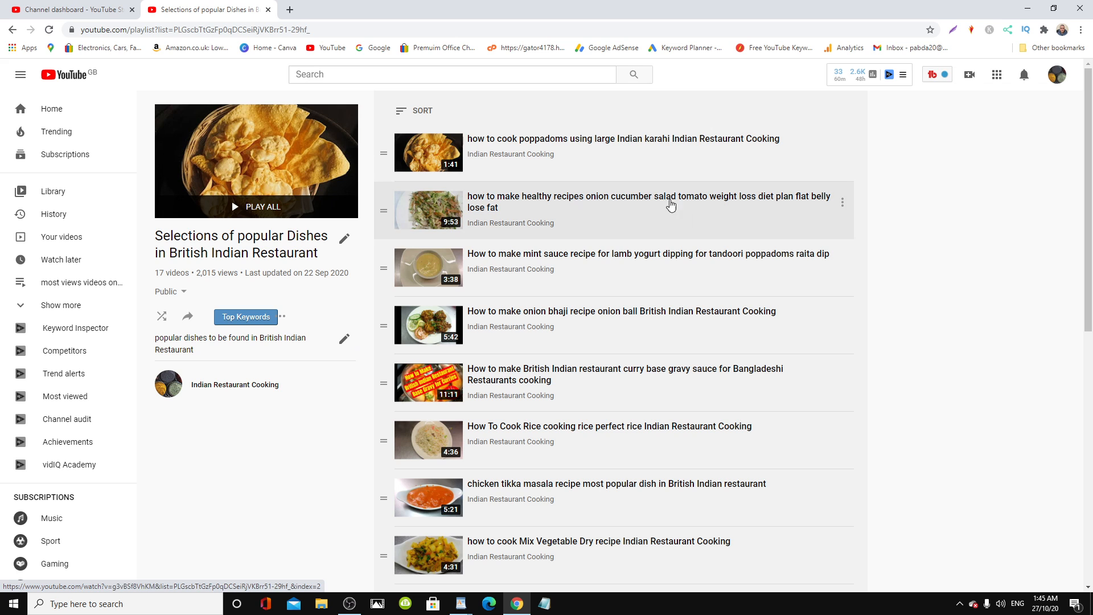
scroll(down, 3)
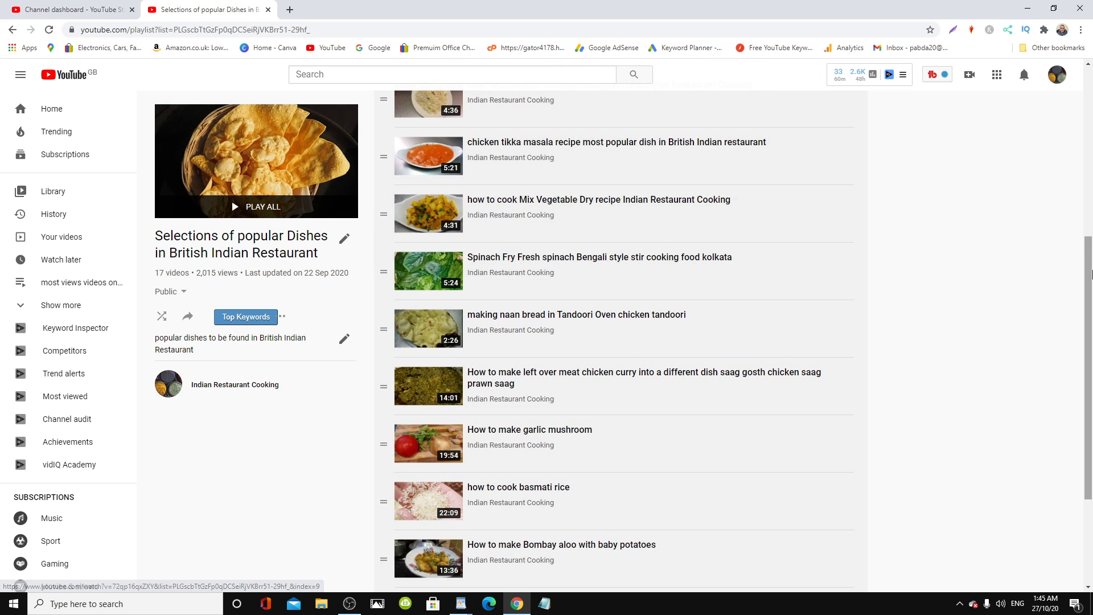
scroll(down, 3)
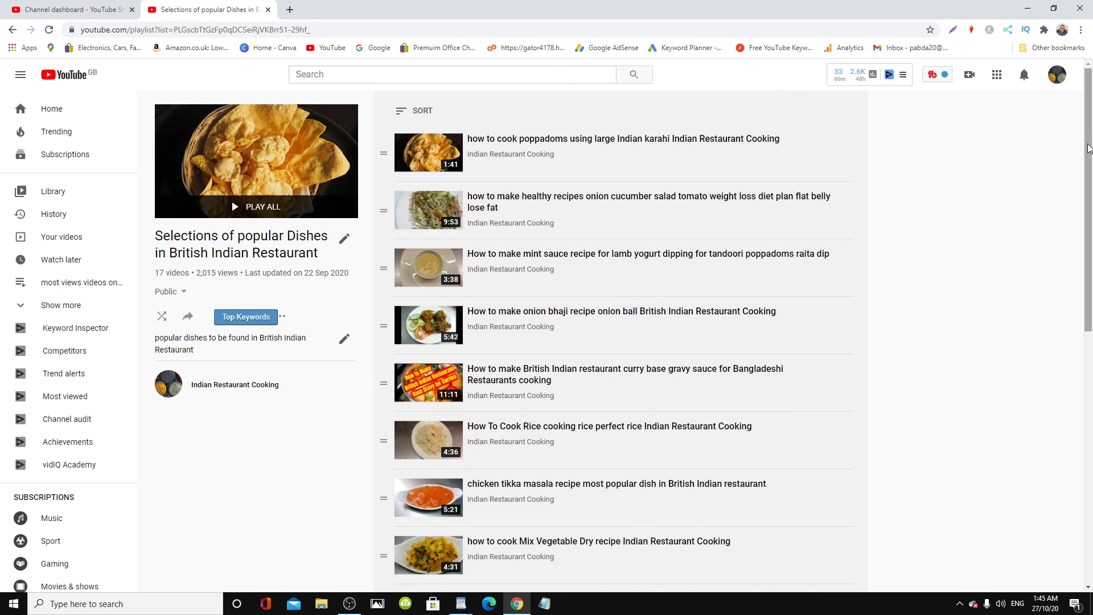
mouse_move(1080, 113)
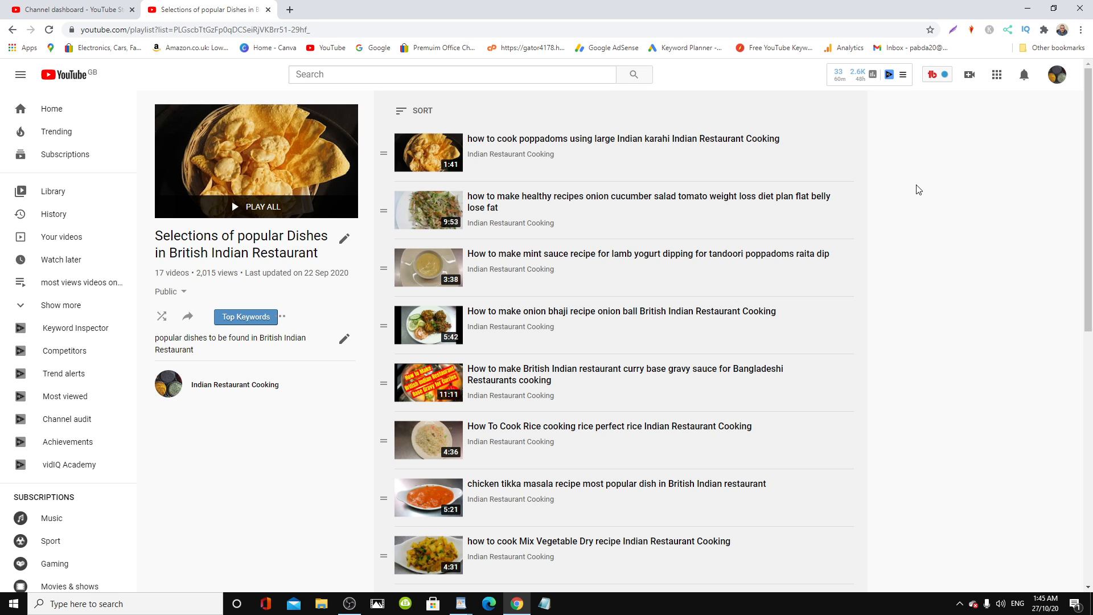
mouse_move(765, 177)
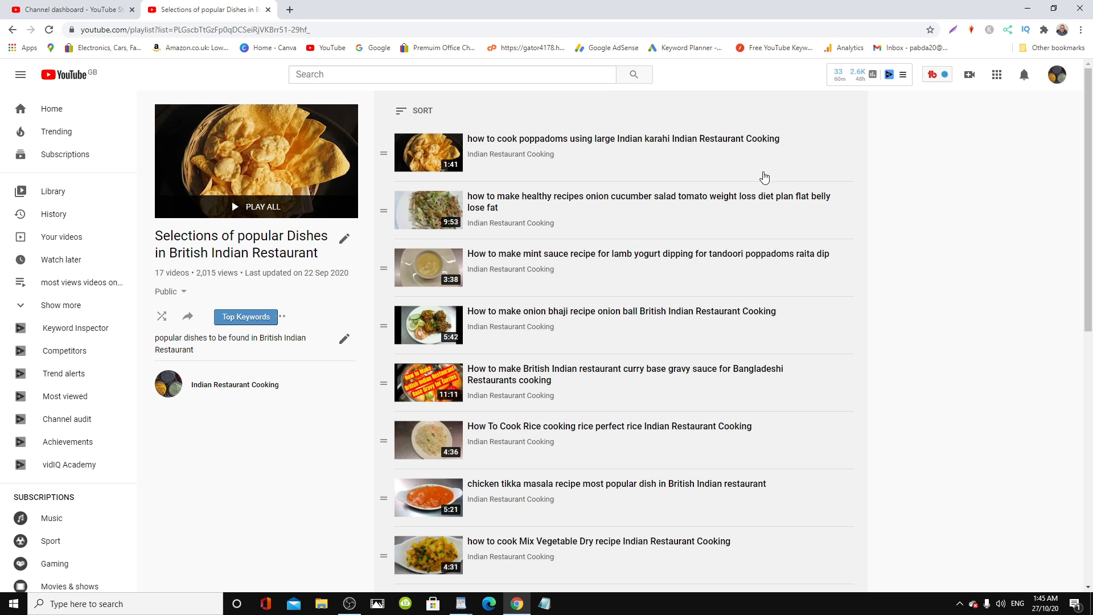
mouse_move(276, 301)
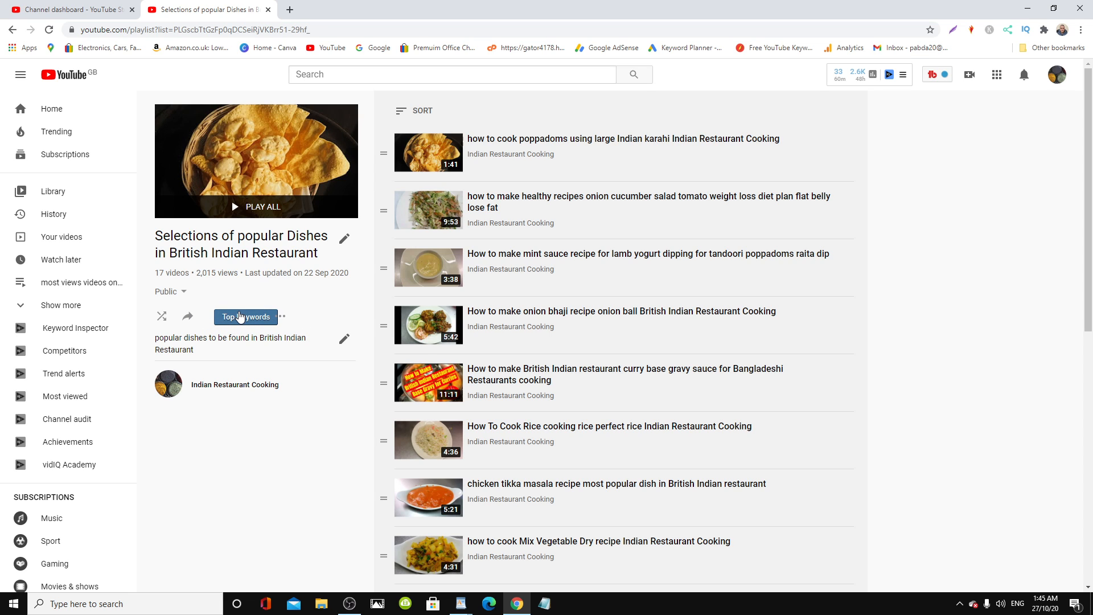
mouse_move(237, 321)
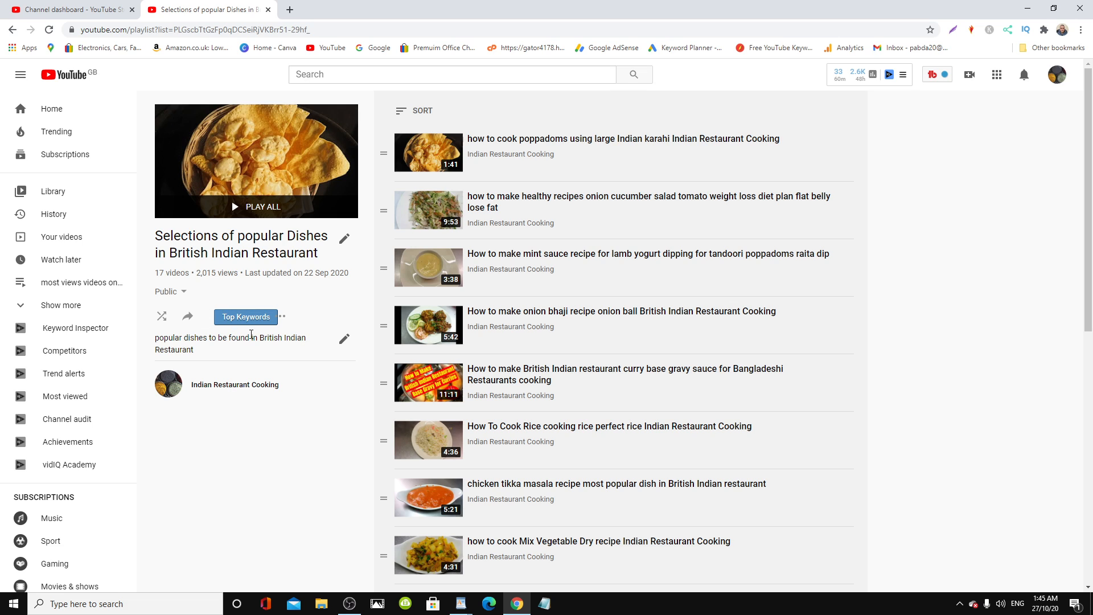
mouse_move(246, 316)
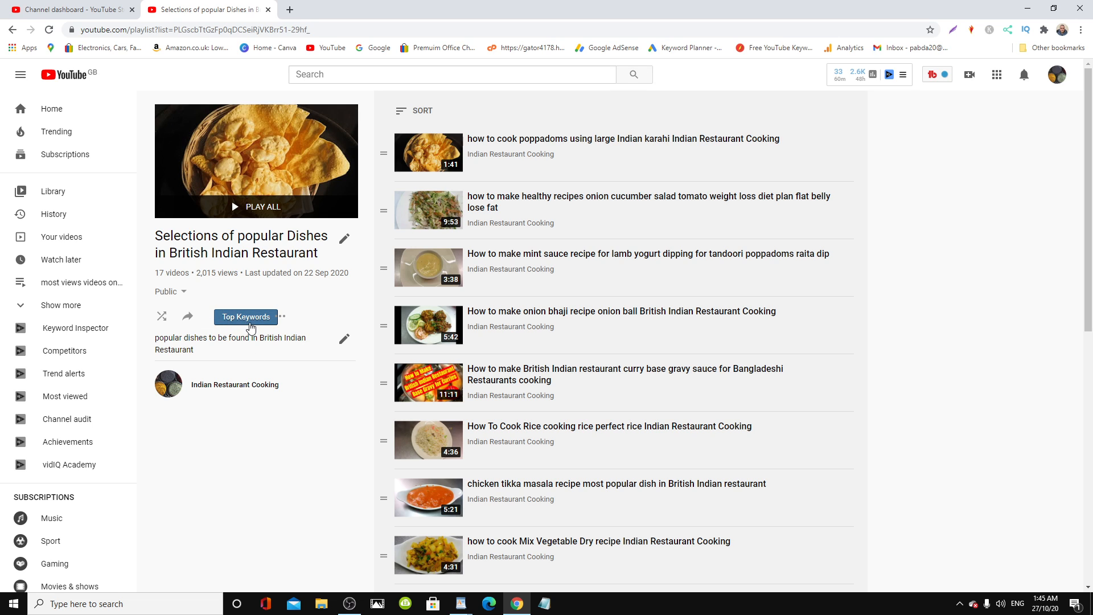
mouse_move(286, 326)
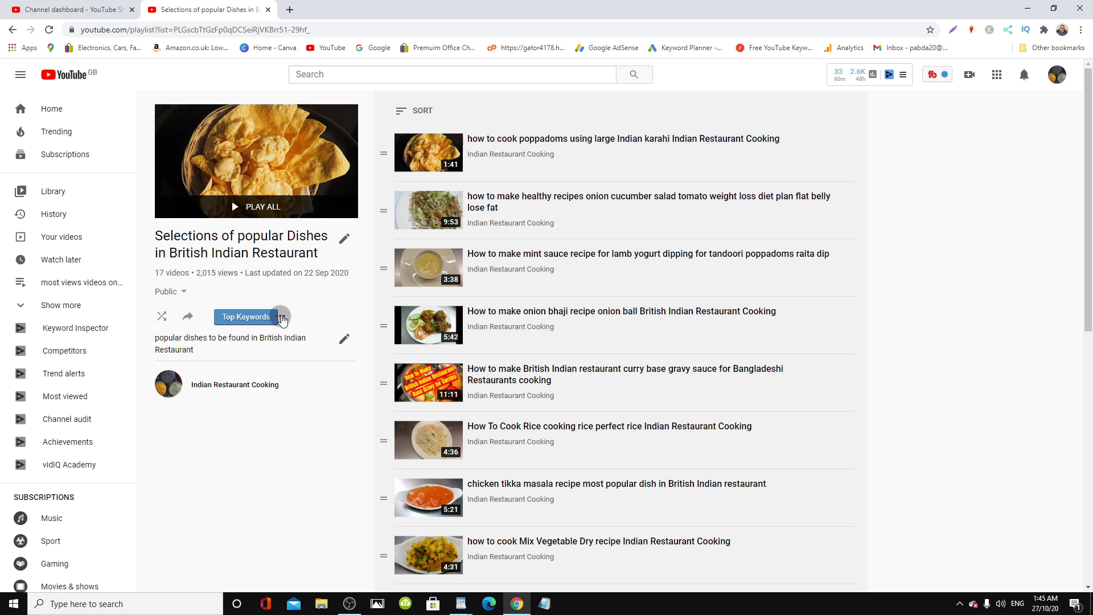
Choose Add videos from the playlist's three-dot options menu
click(280, 317)
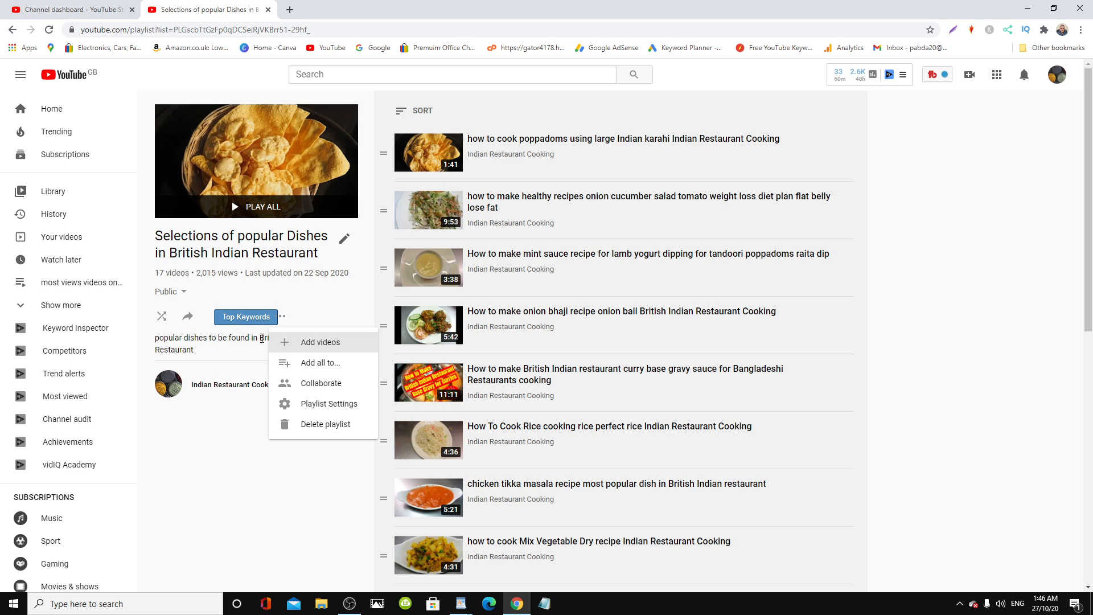
mouse_move(348, 350)
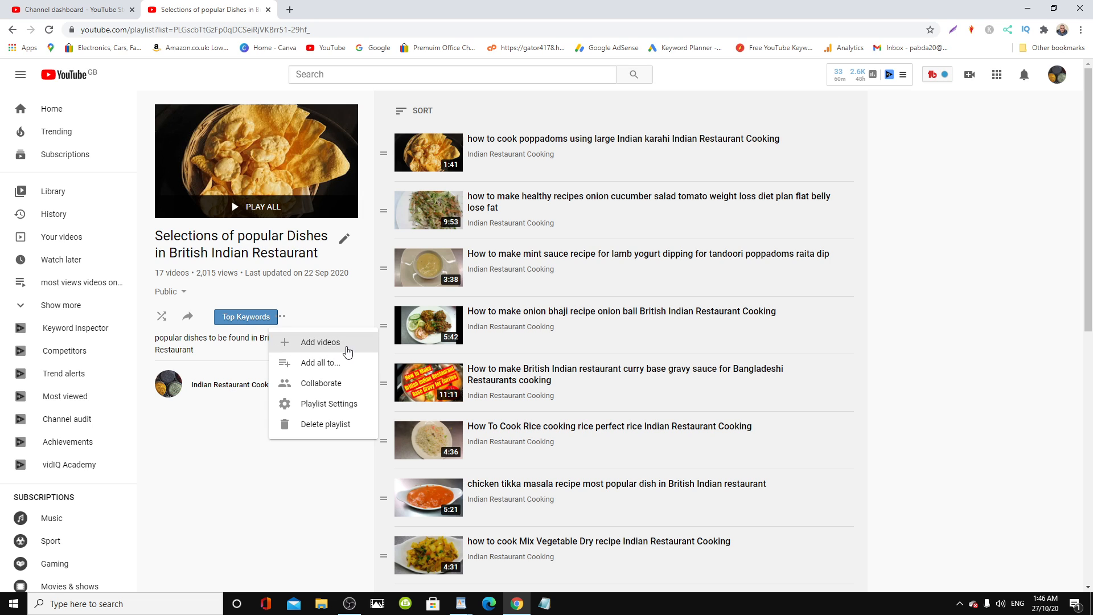
mouse_move(323, 345)
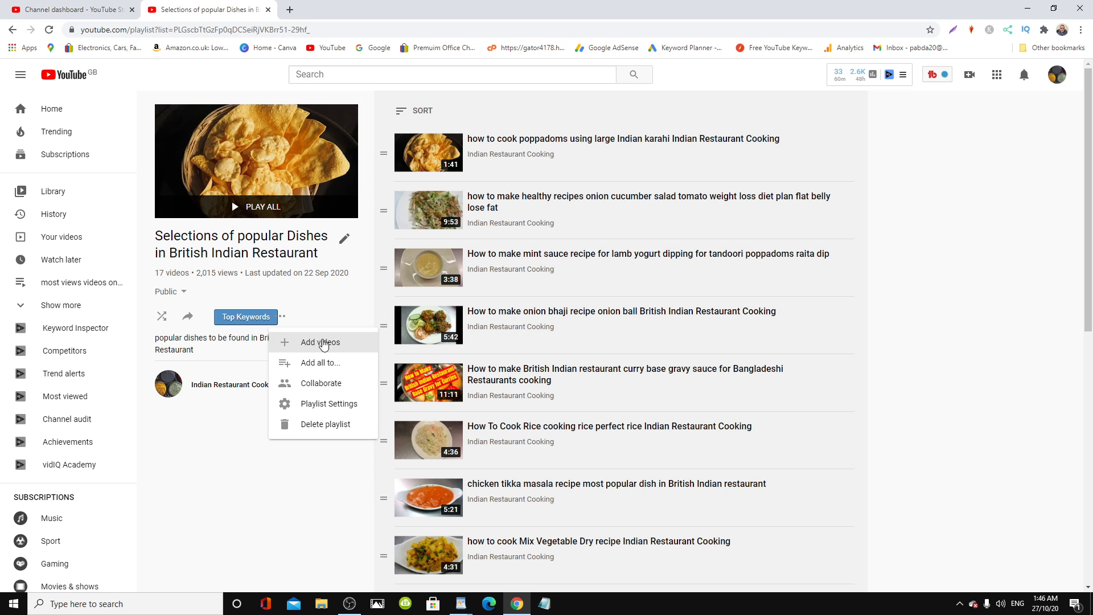
click(320, 342)
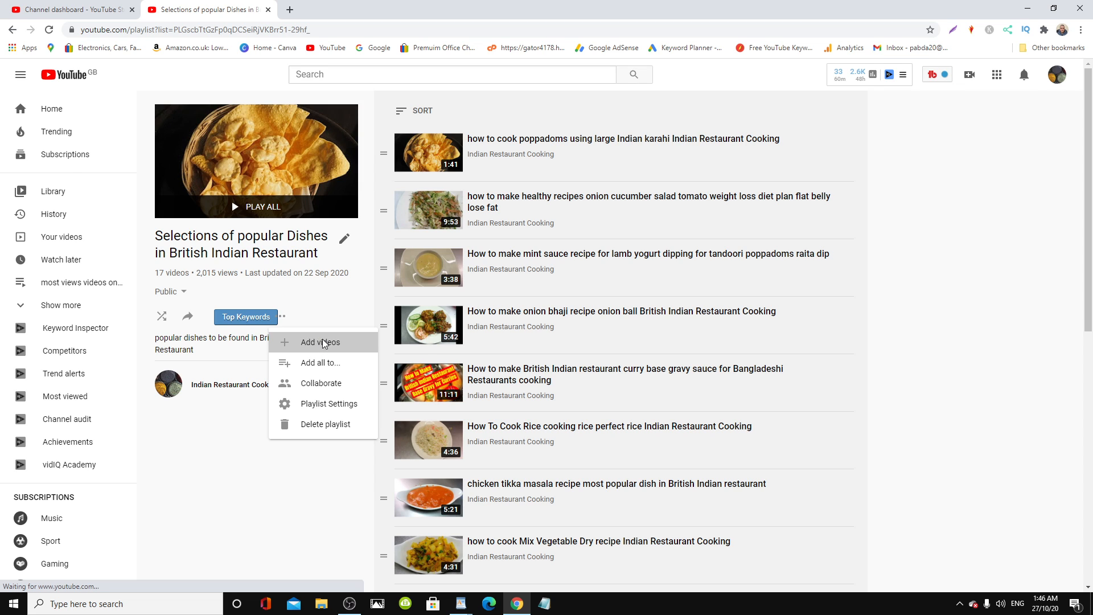
Bring up the Add video to playlist dialog with its empty search box
click(320, 343)
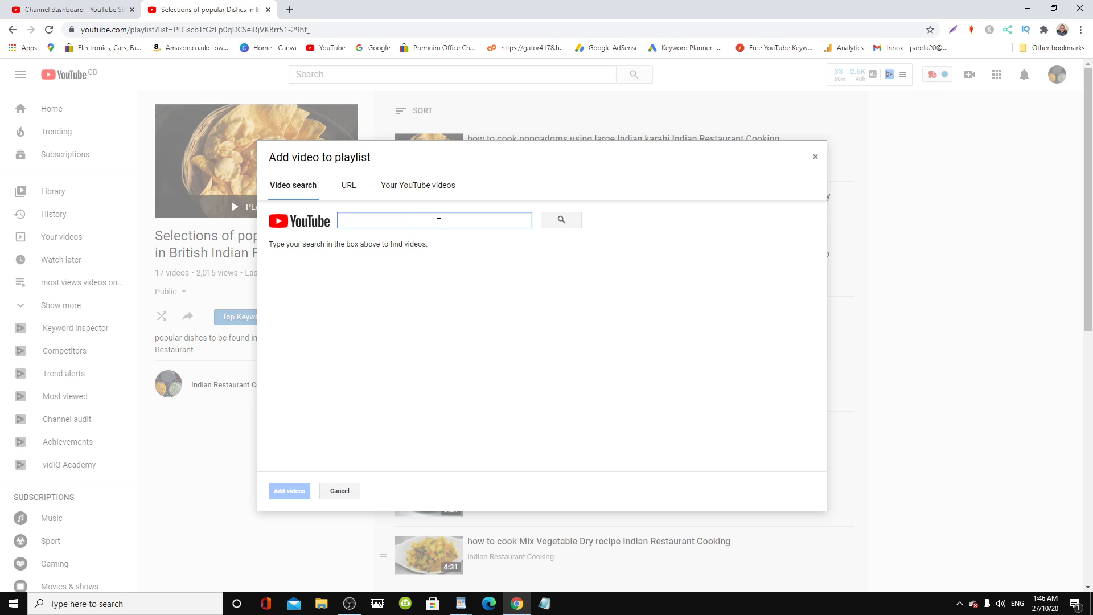
mouse_move(285, 204)
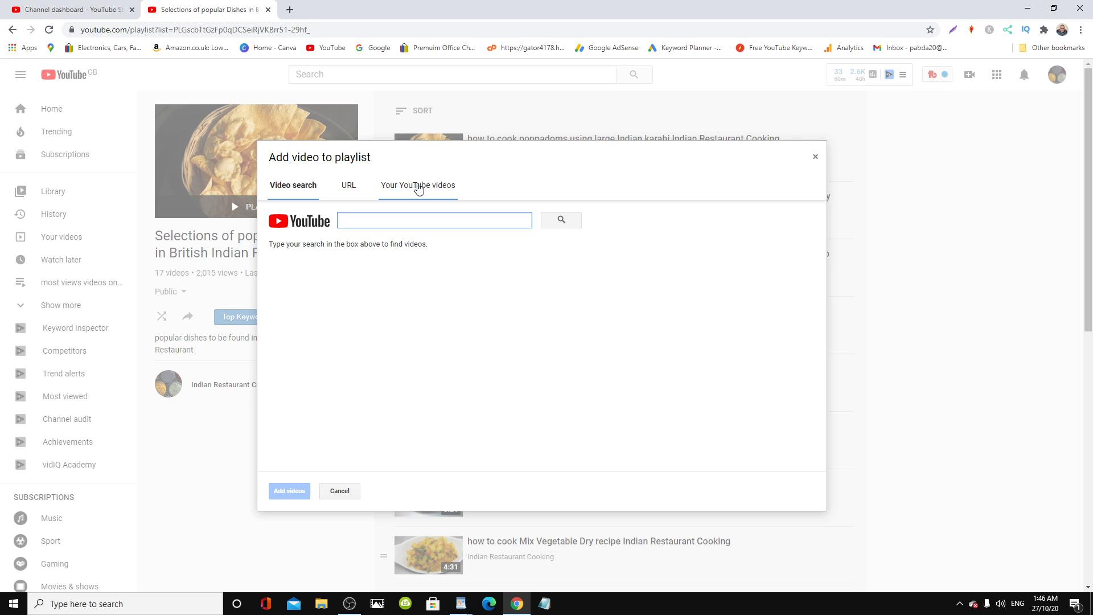
In Your YouTube videos, select the chicken pasta and Bengali lau kodu chingri videos
click(417, 186)
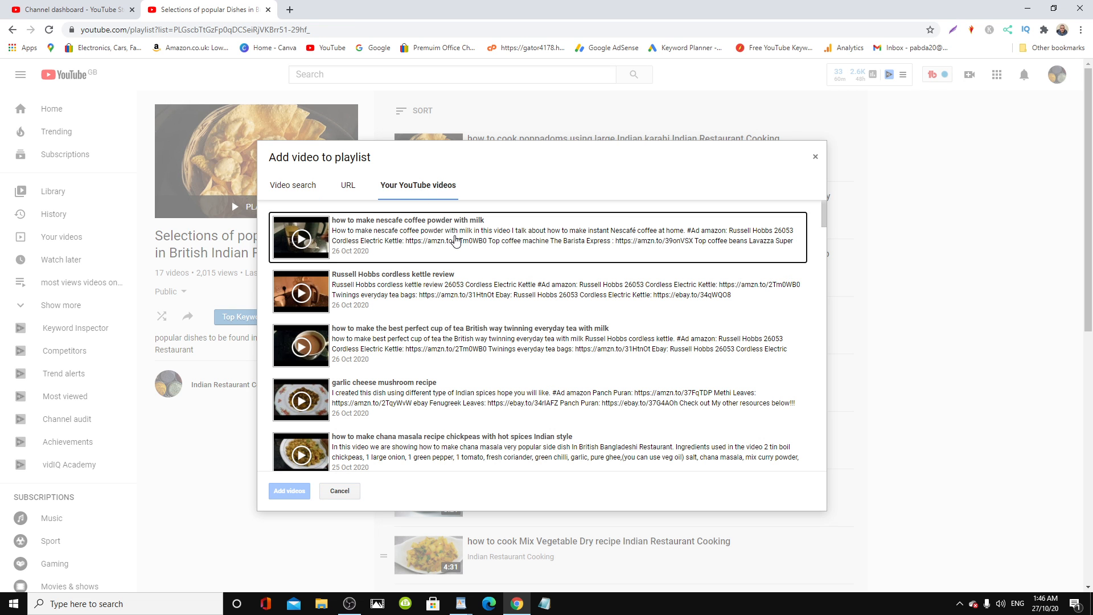
scroll(down, 3)
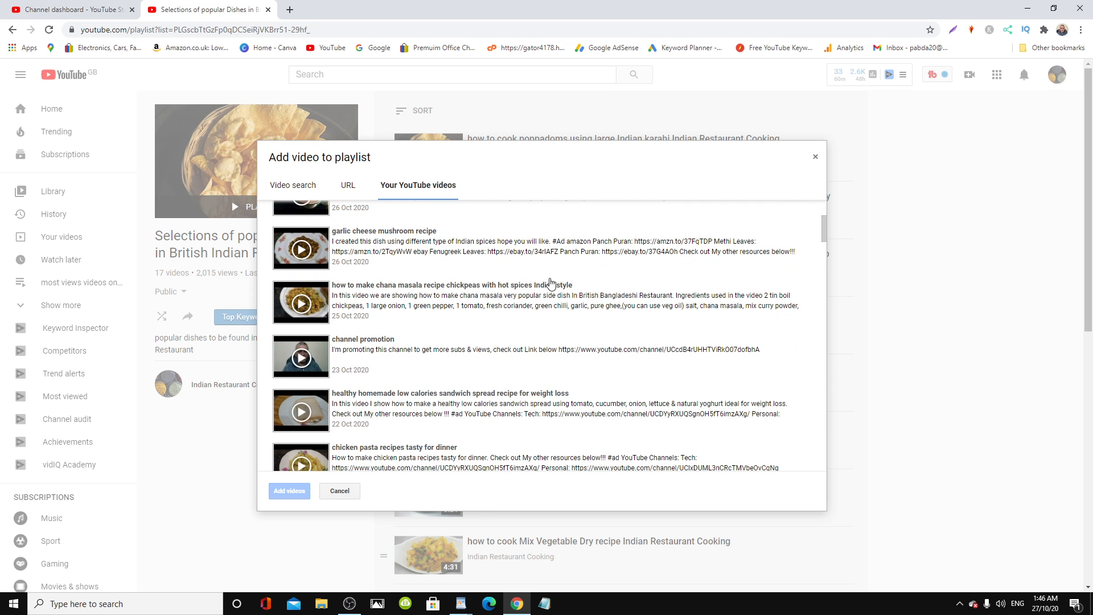
scroll(down, 3)
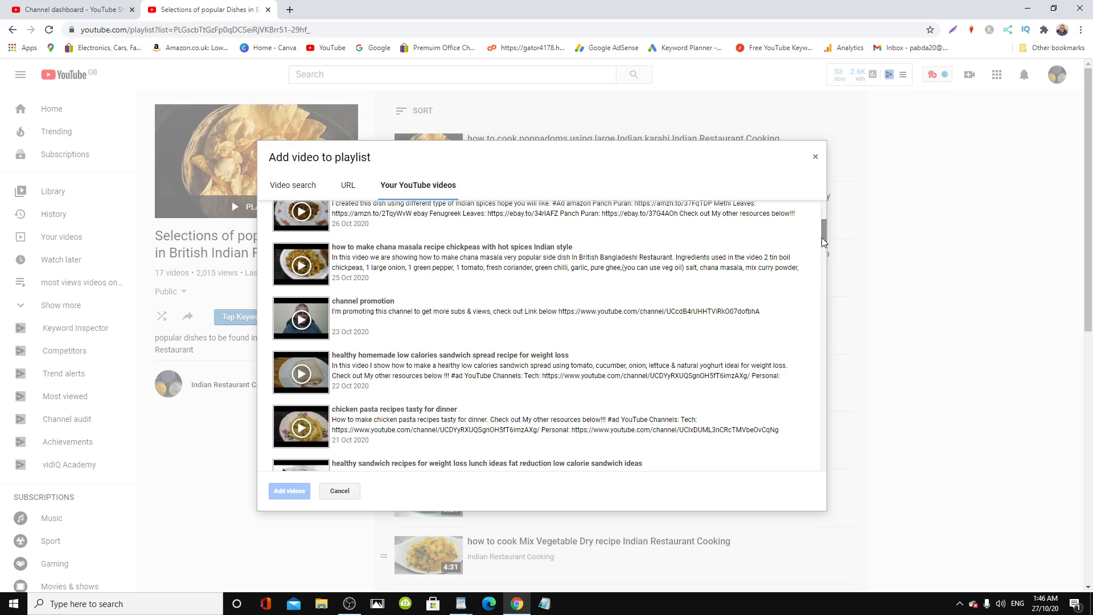
scroll(down, 3)
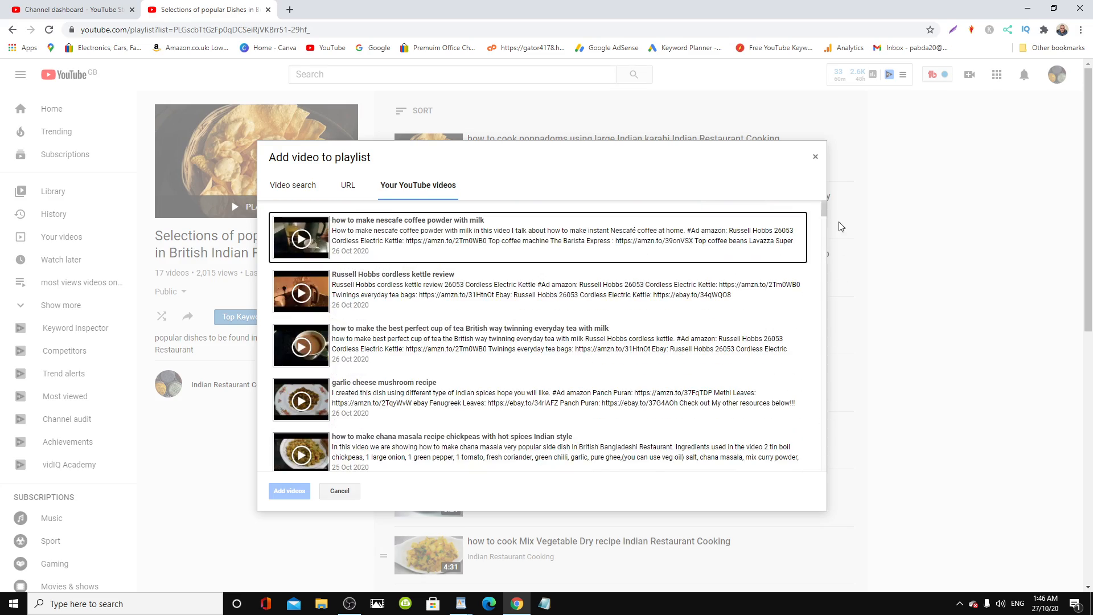
scroll(down, 3)
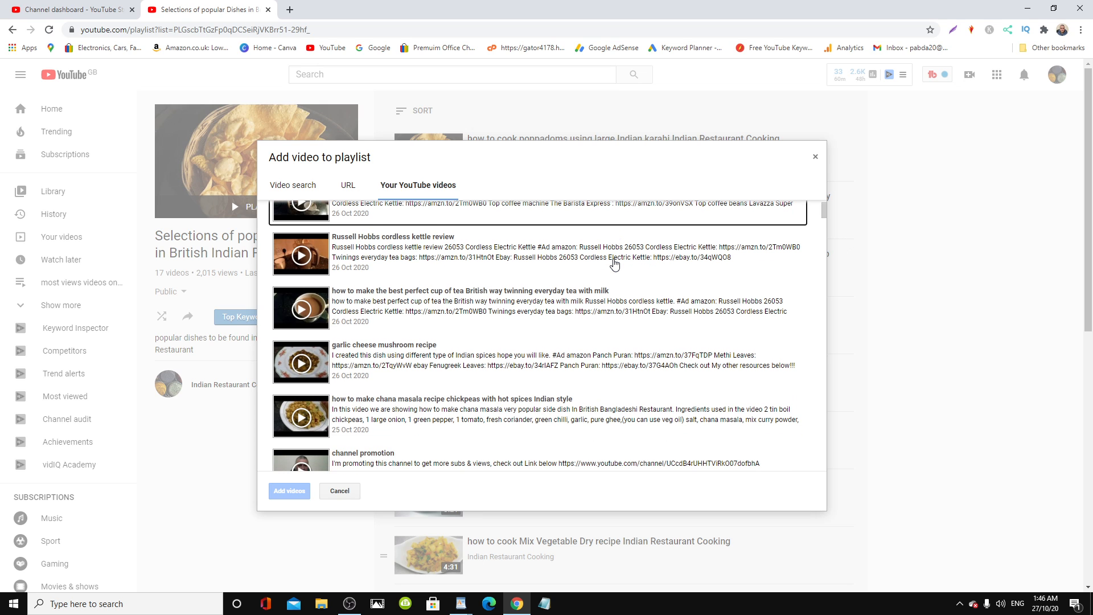
scroll(down, 3)
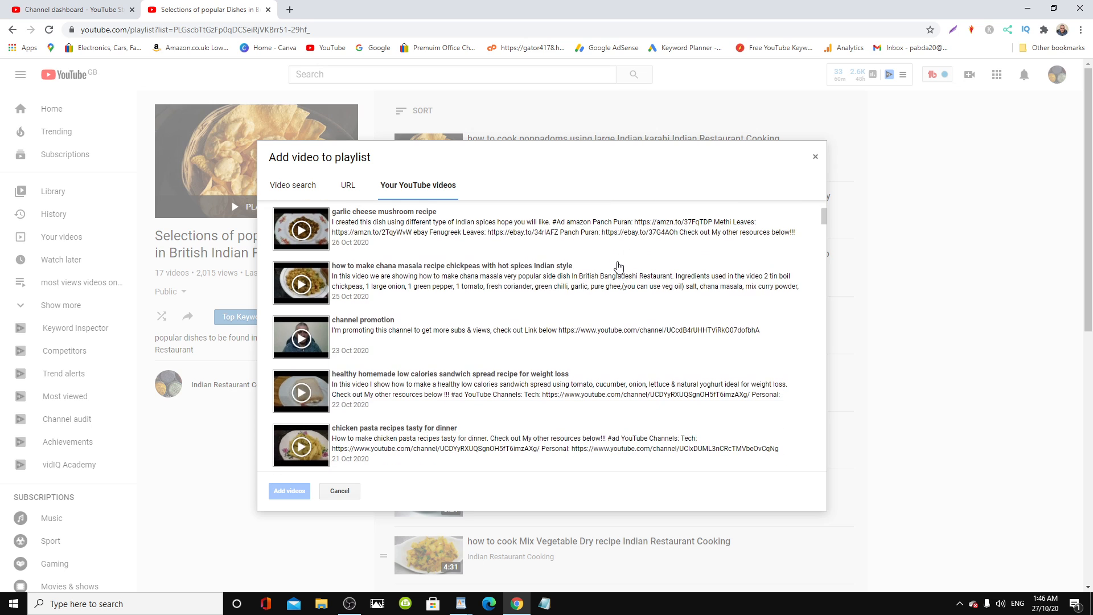
mouse_move(444, 273)
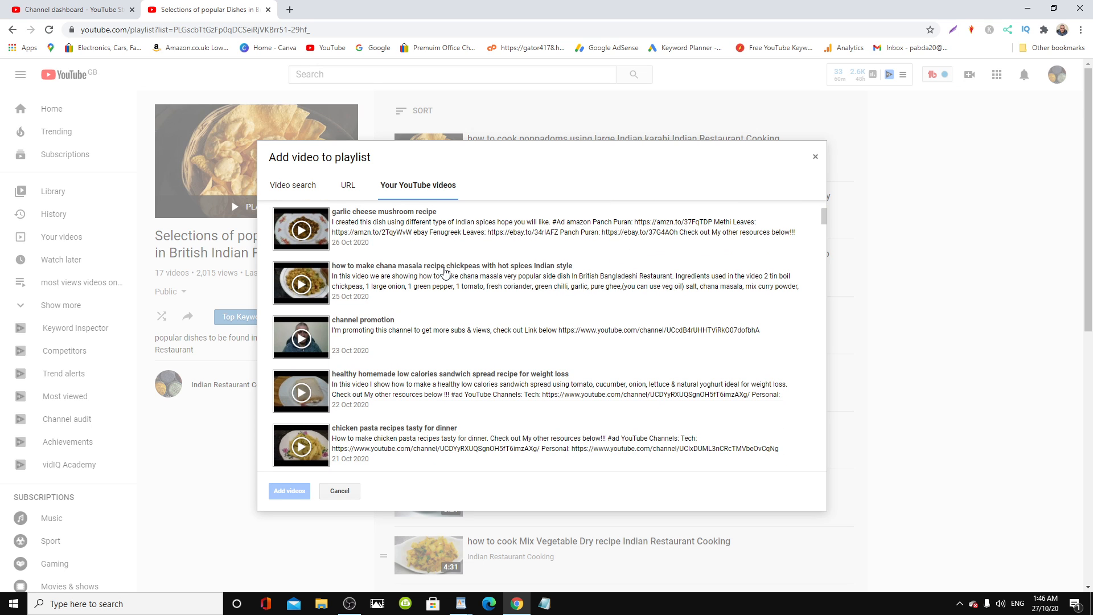
mouse_move(440, 271)
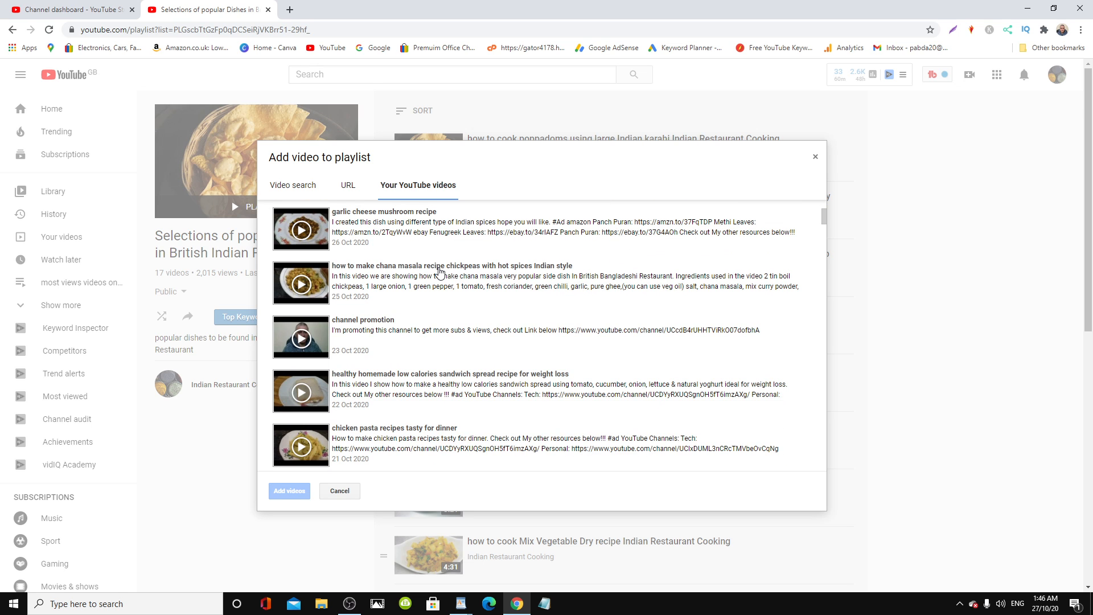
scroll(down, 3)
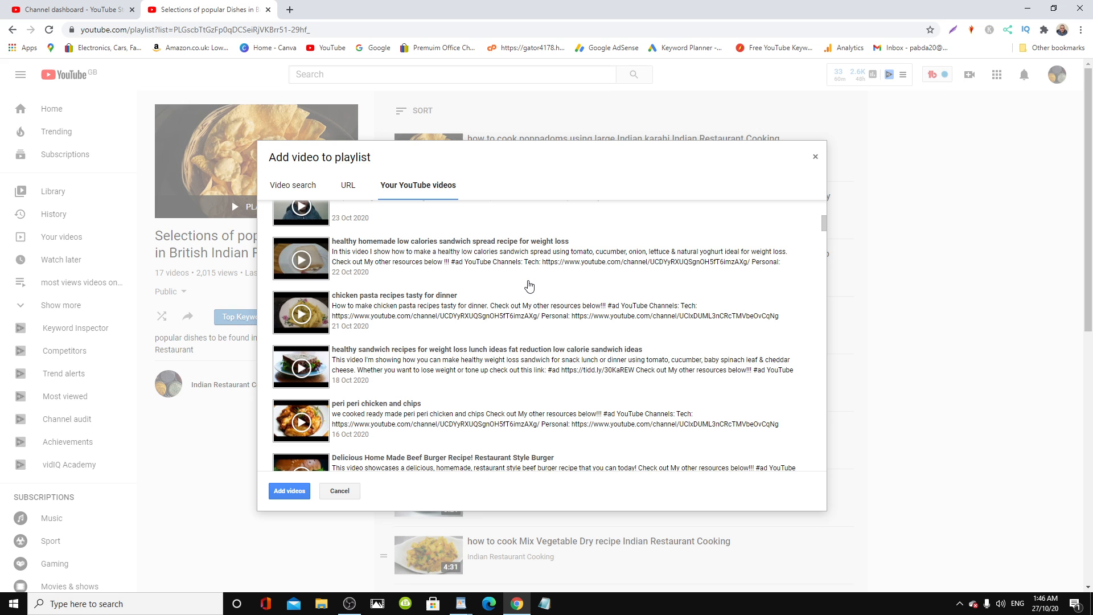
scroll(down, 3)
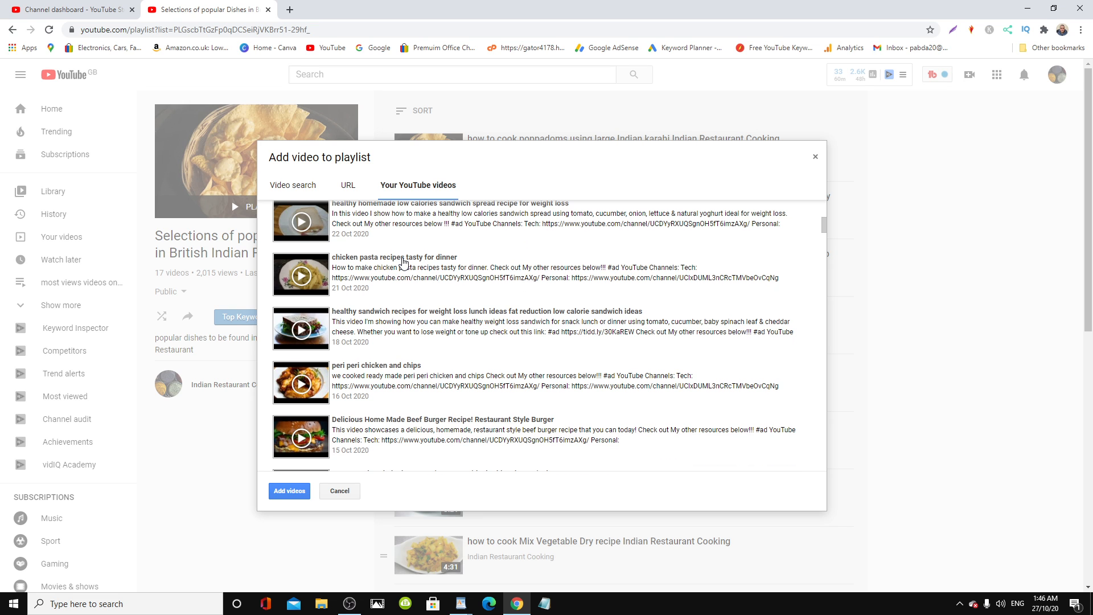
click(404, 274)
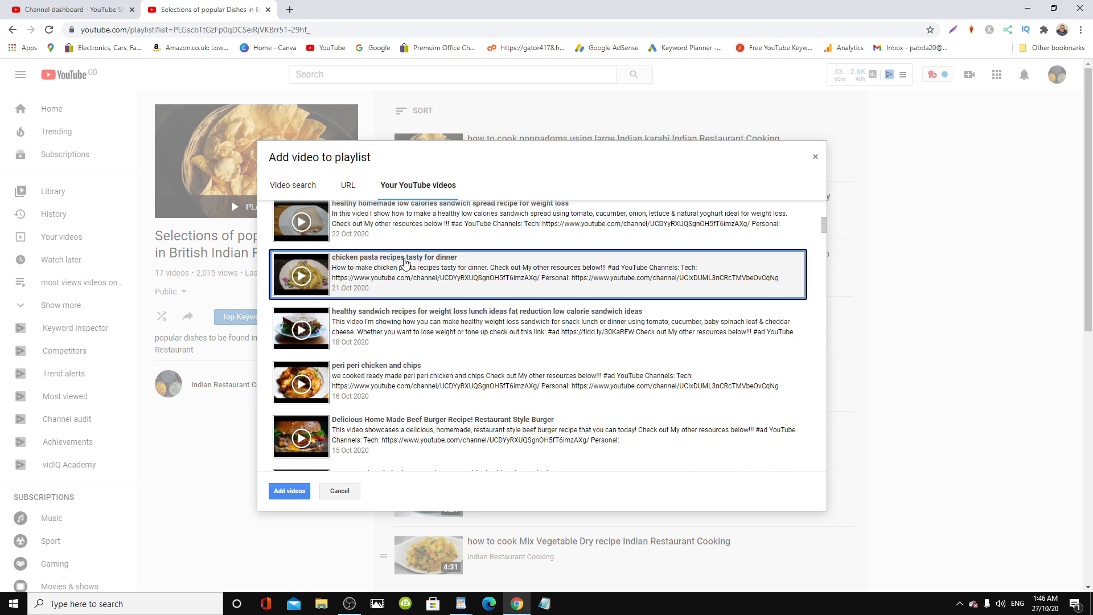
scroll(down, 3)
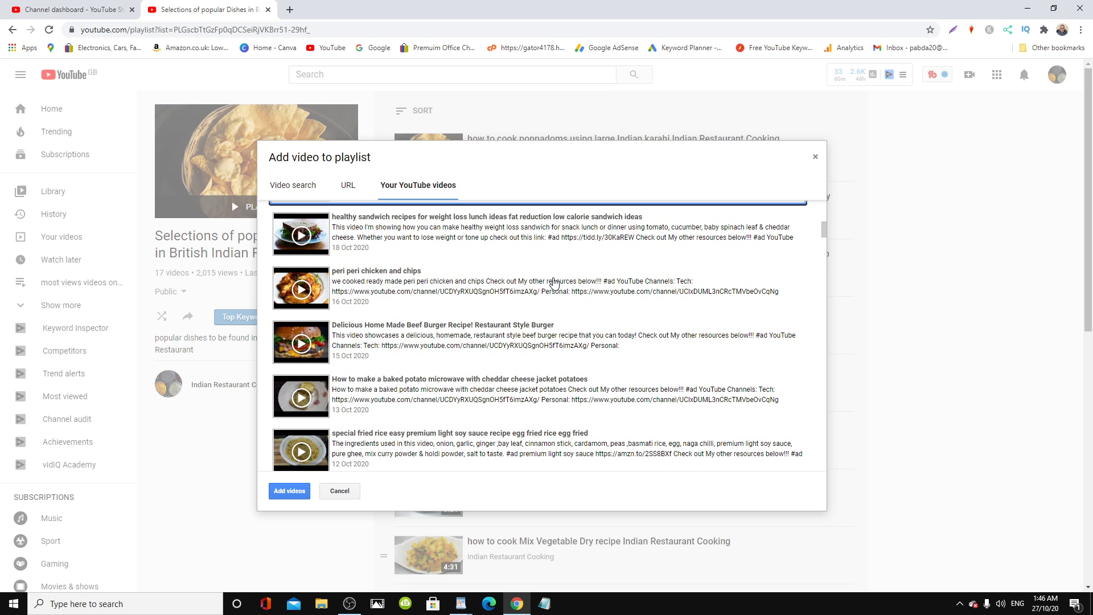
scroll(down, 3)
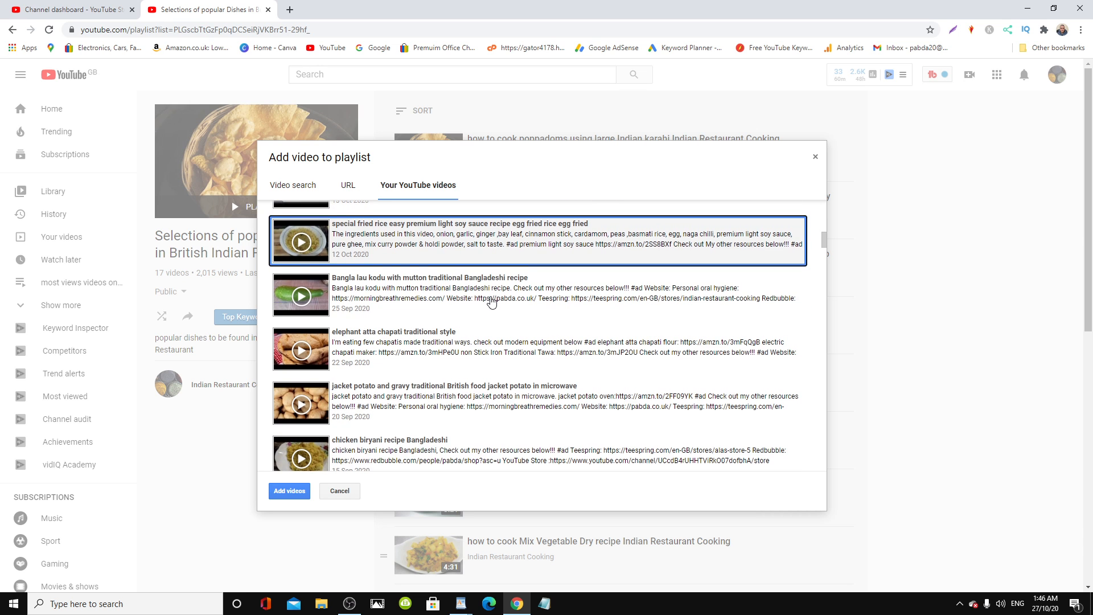
scroll(down, 3)
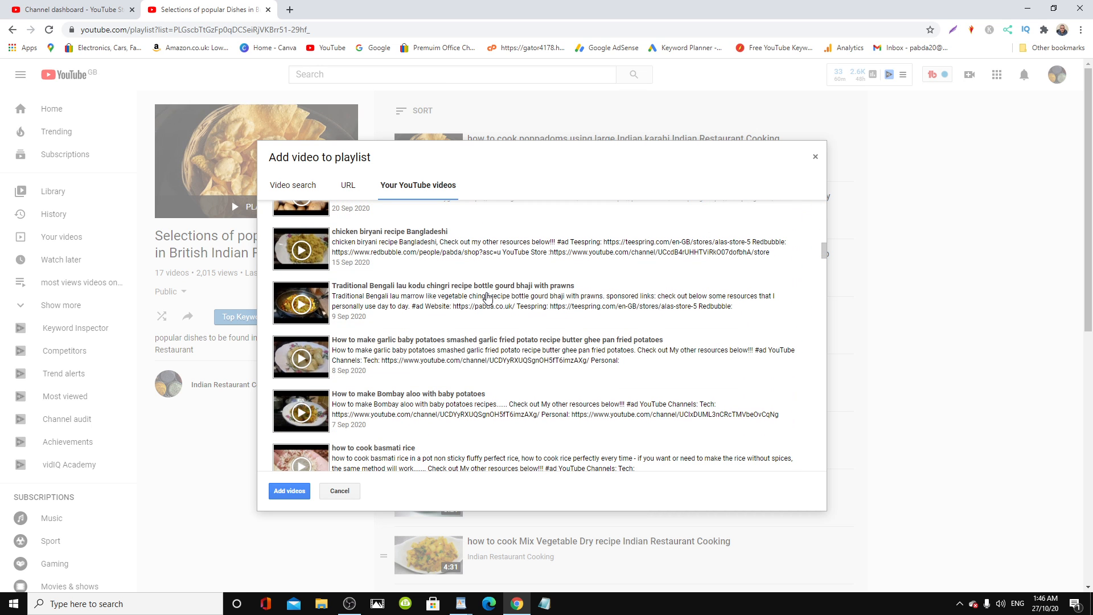
scroll(down, 3)
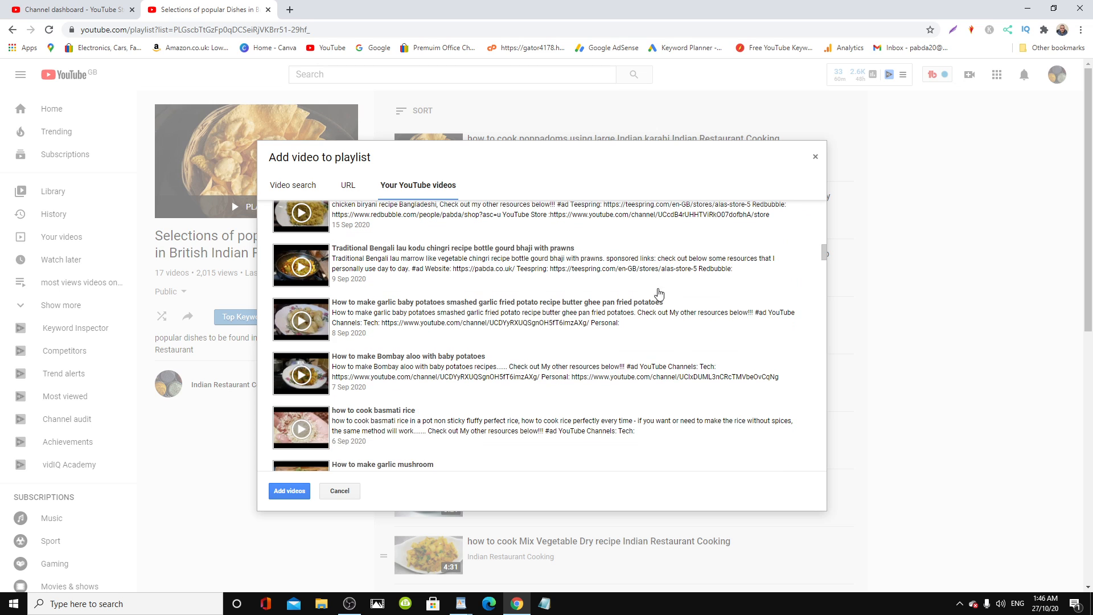
click(453, 265)
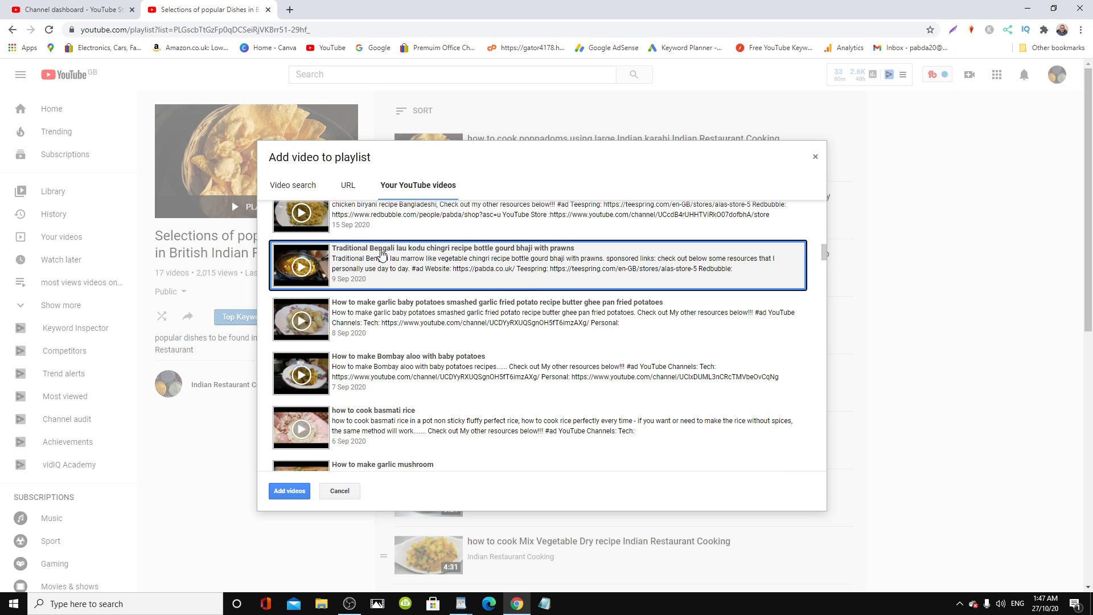
Browse the remaining uploads and add the selection, bringing the playlist to 23 videos
scroll(down, 3)
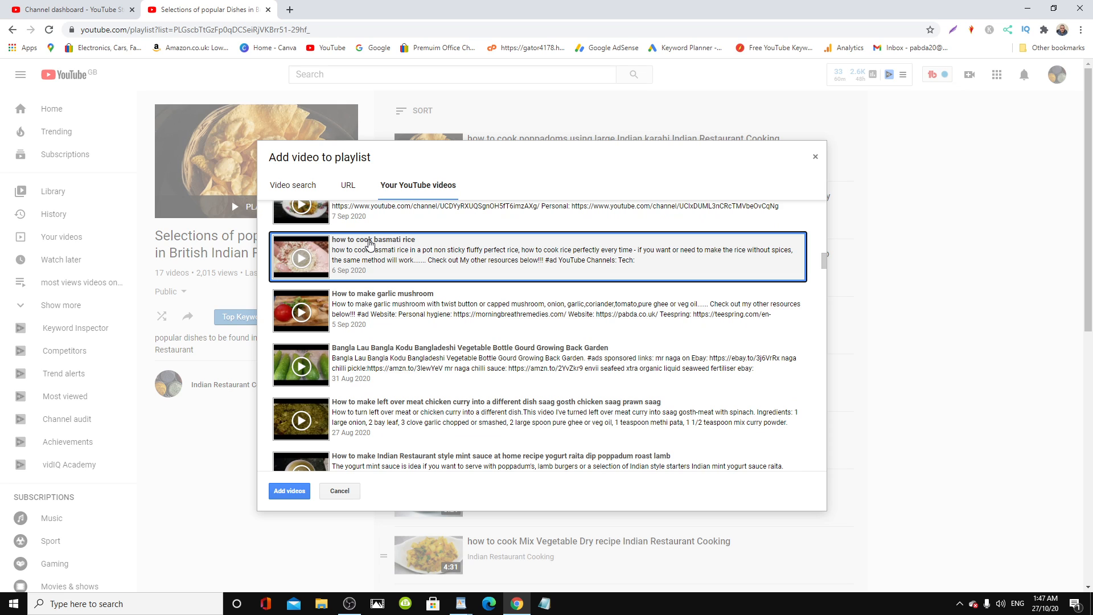
mouse_move(386, 308)
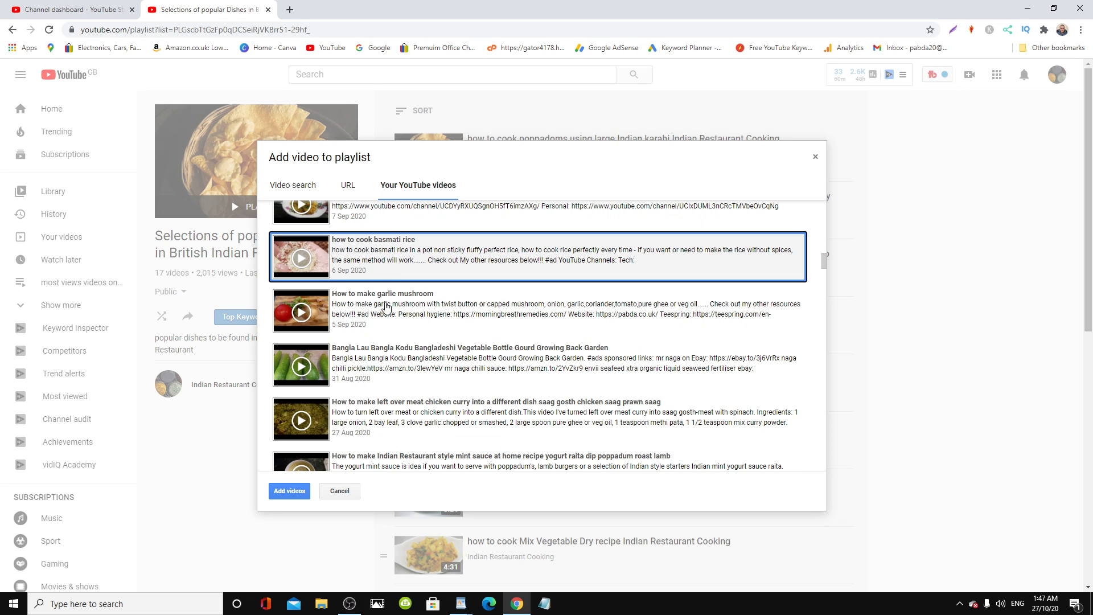
scroll(down, 3)
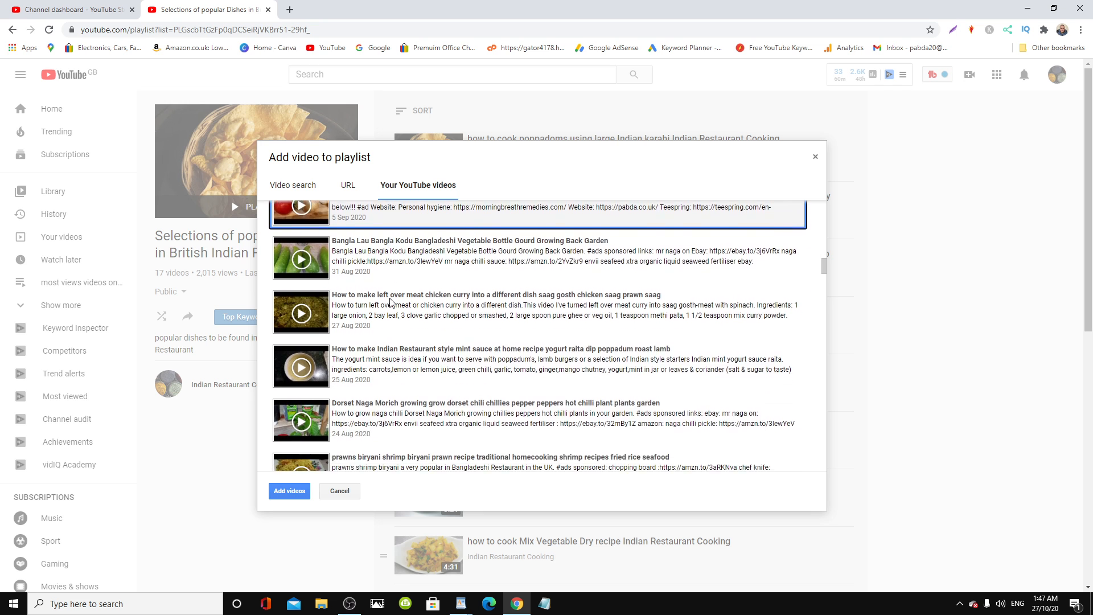
scroll(down, 3)
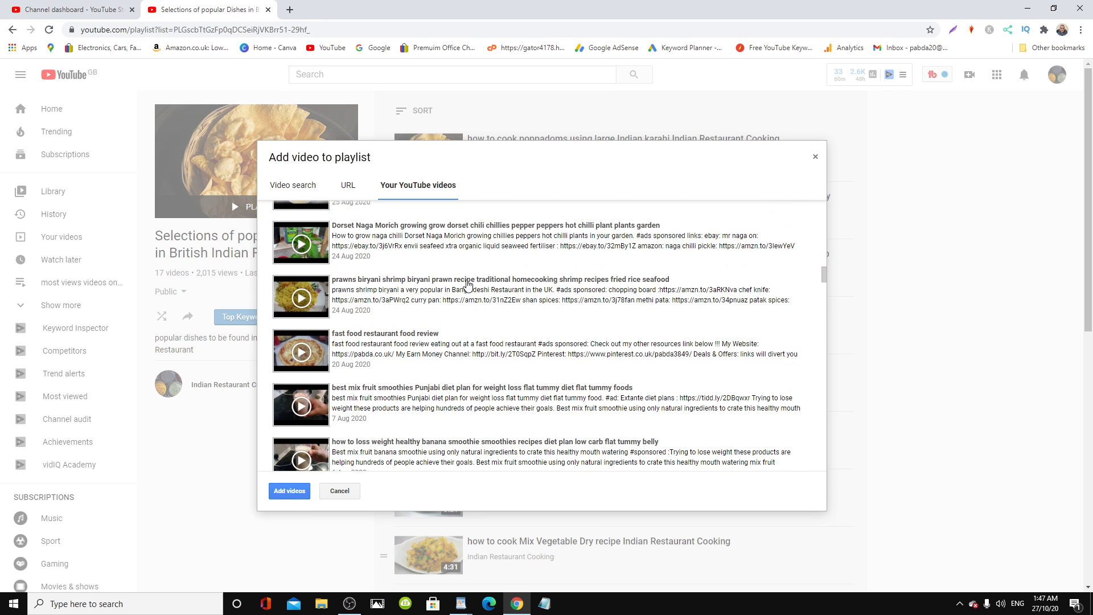
scroll(down, 3)
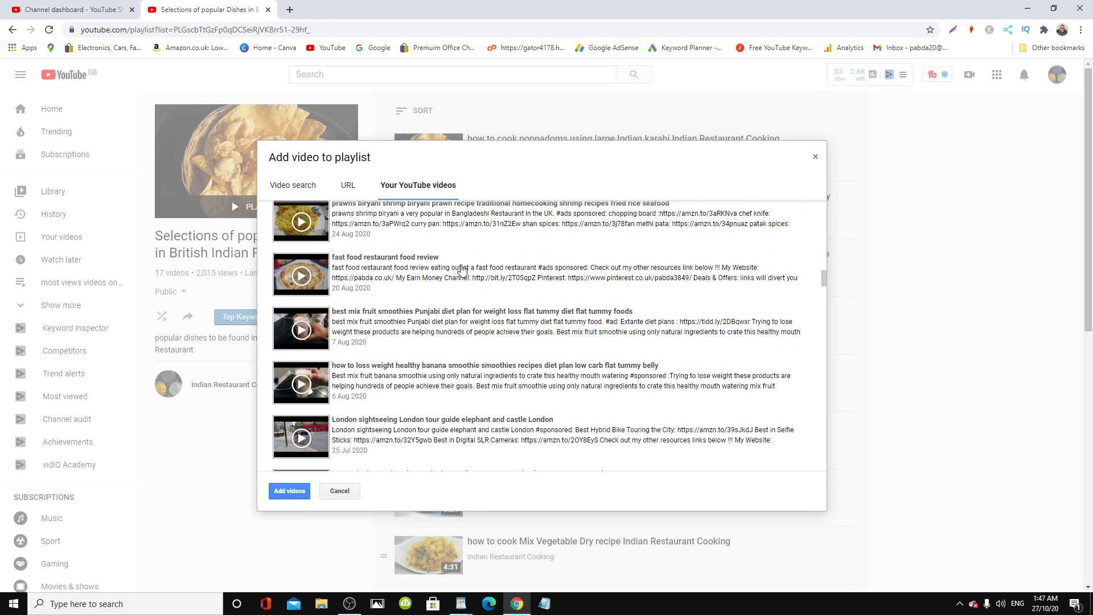
scroll(down, 3)
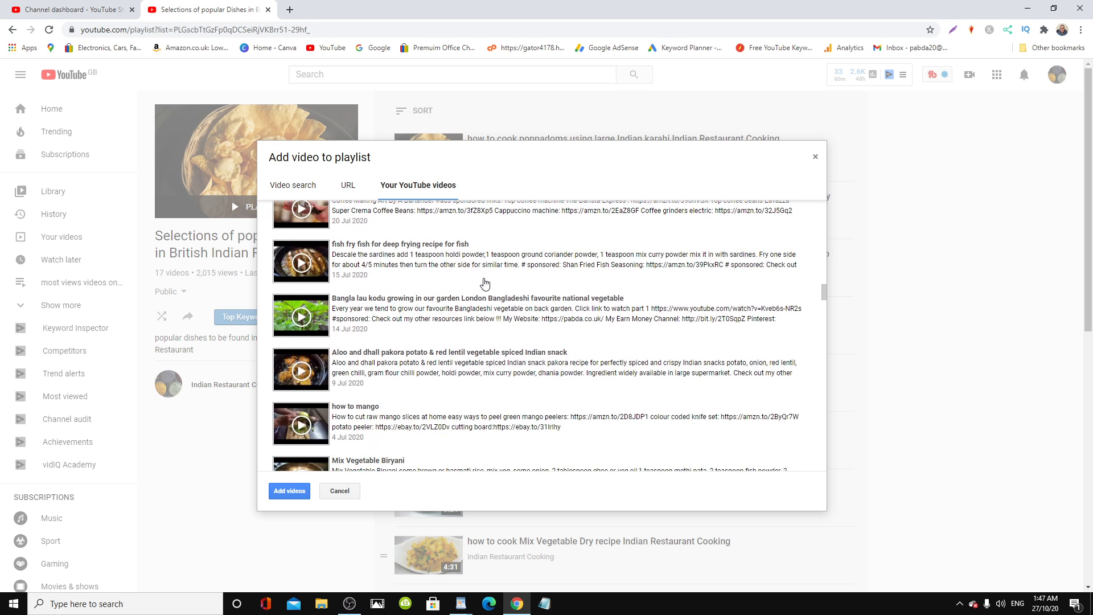
scroll(down, 3)
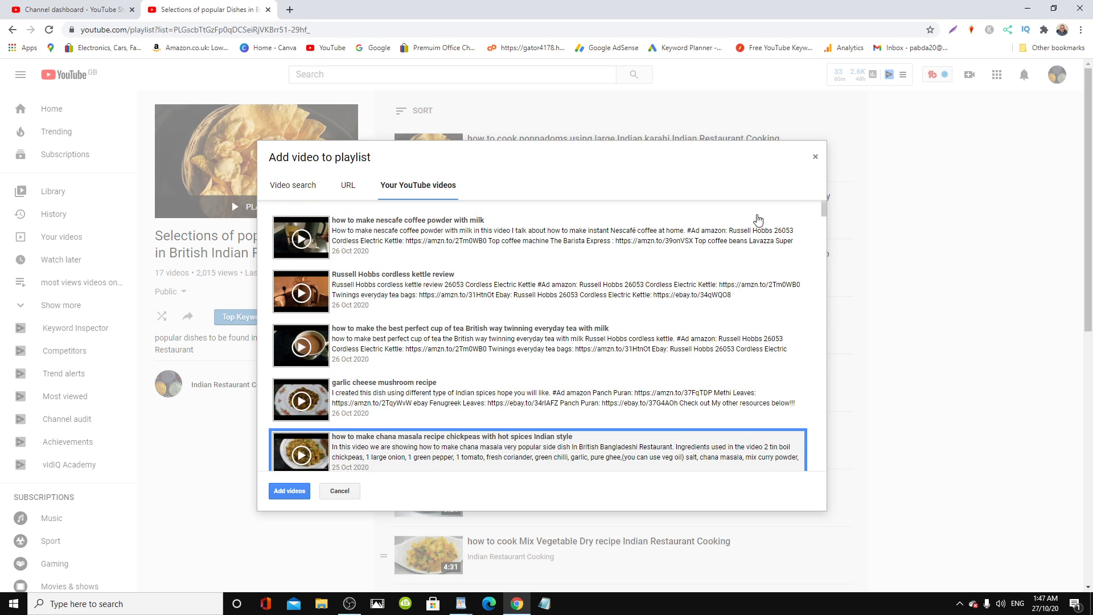
mouse_move(562, 284)
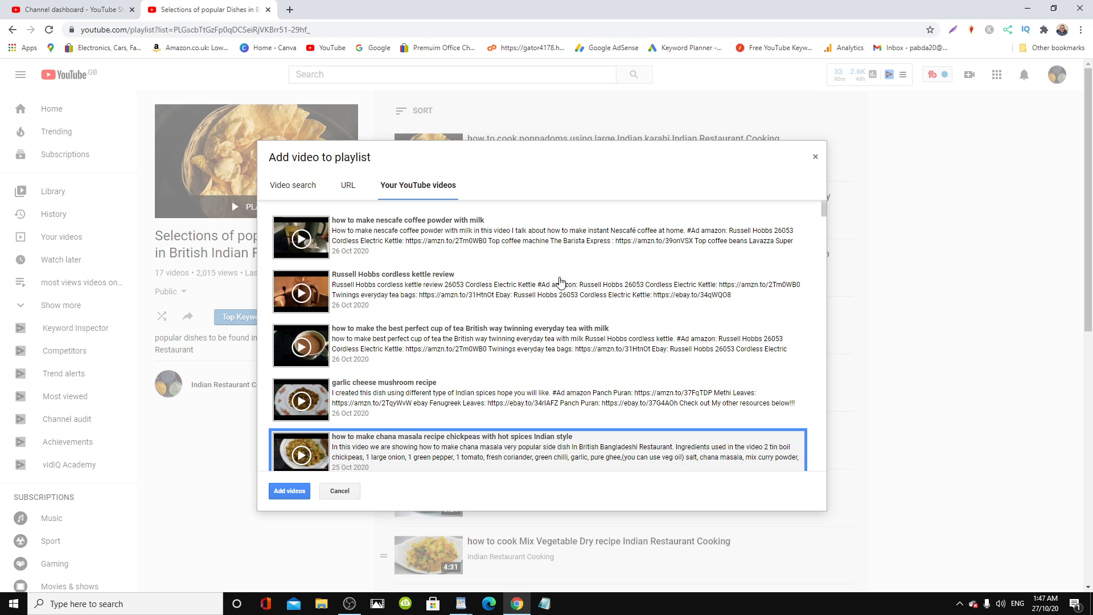
scroll(down, 3)
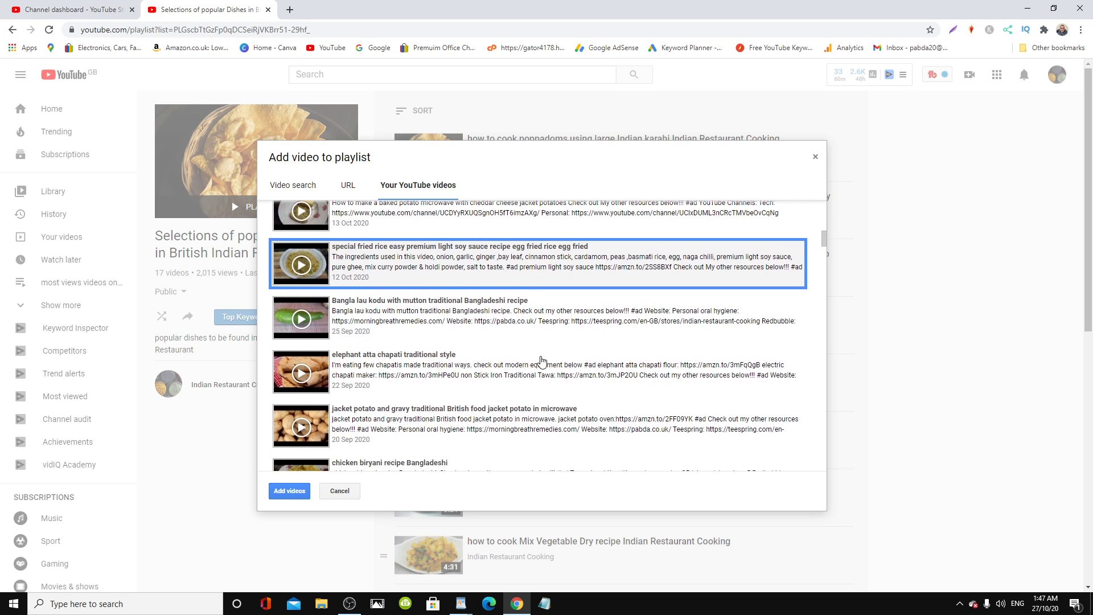
scroll(down, 3)
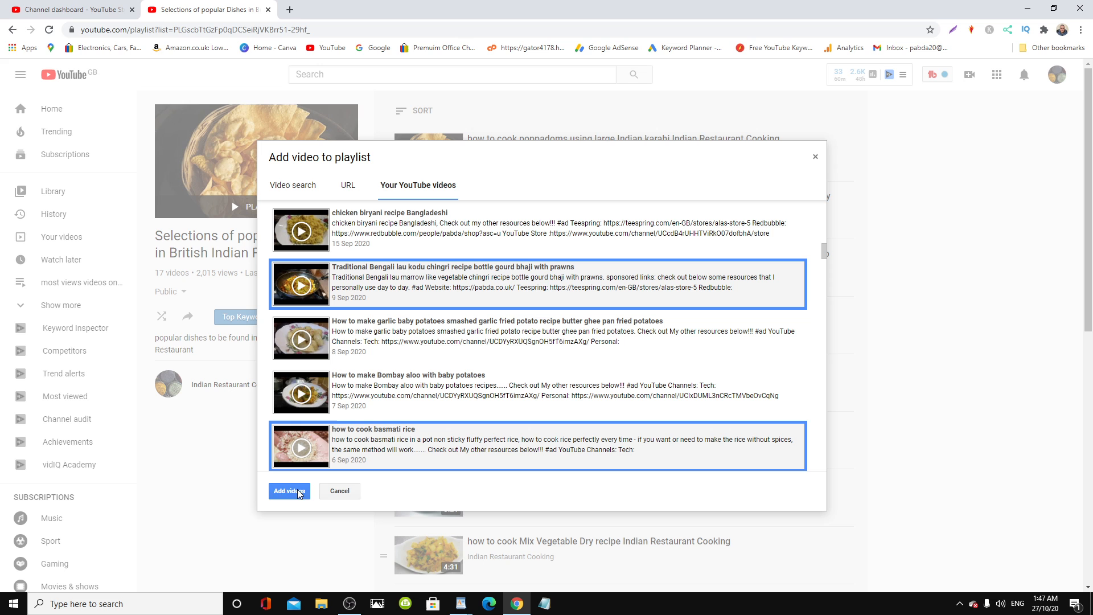
click(288, 491)
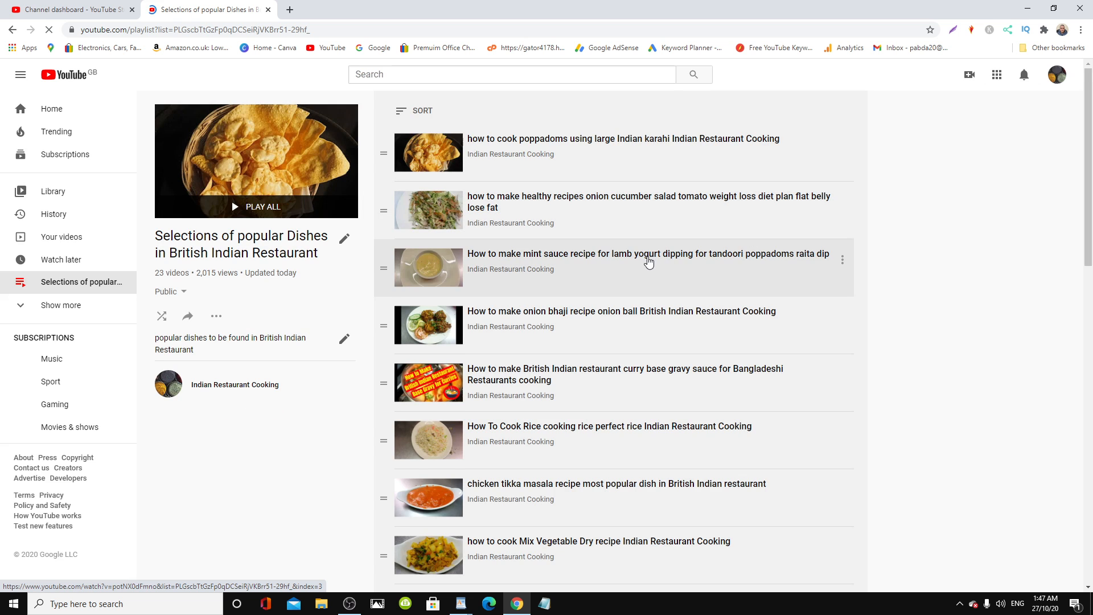
scroll(down, 3)
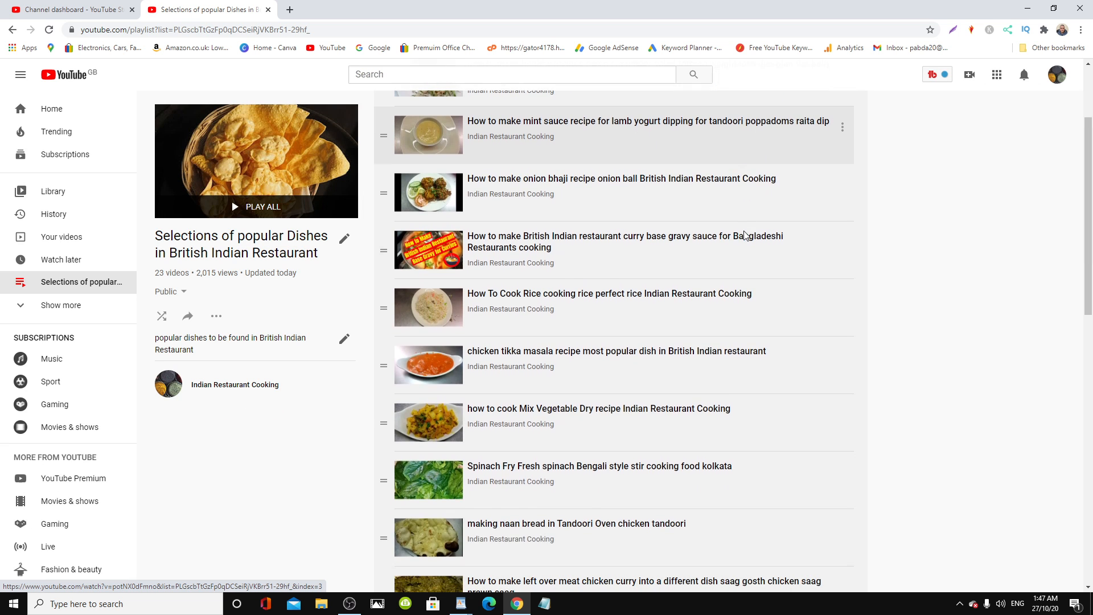
scroll(down, 3)
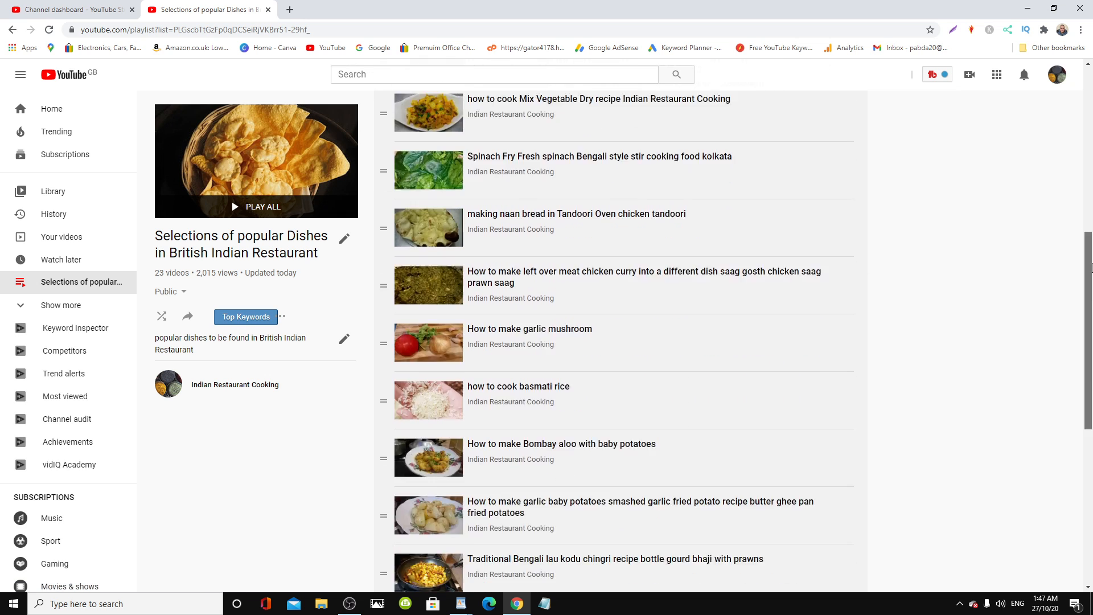
scroll(down, 3)
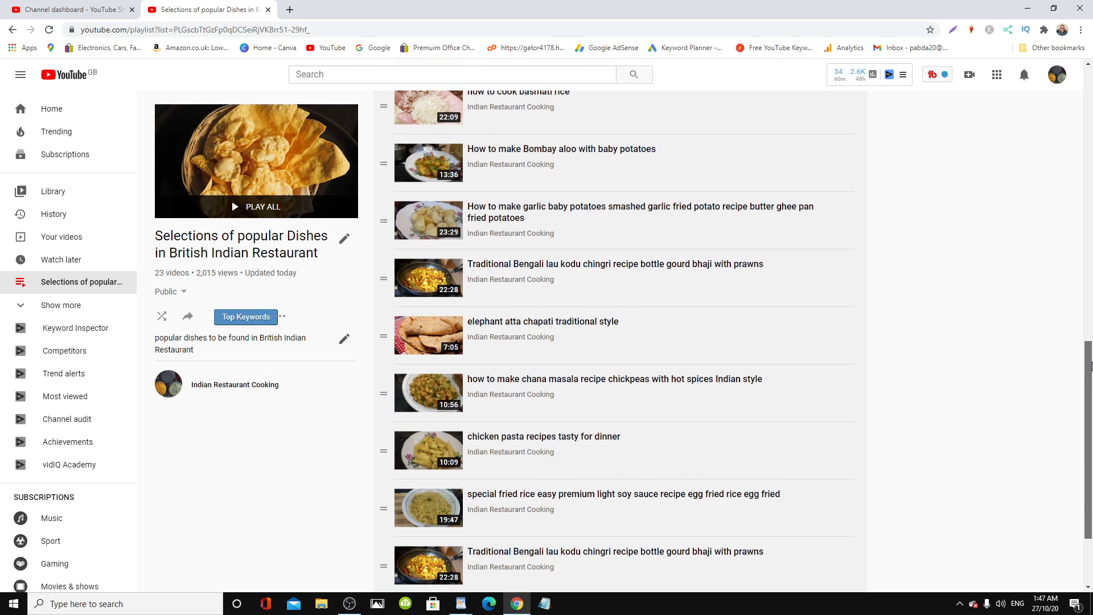
scroll(down, 3)
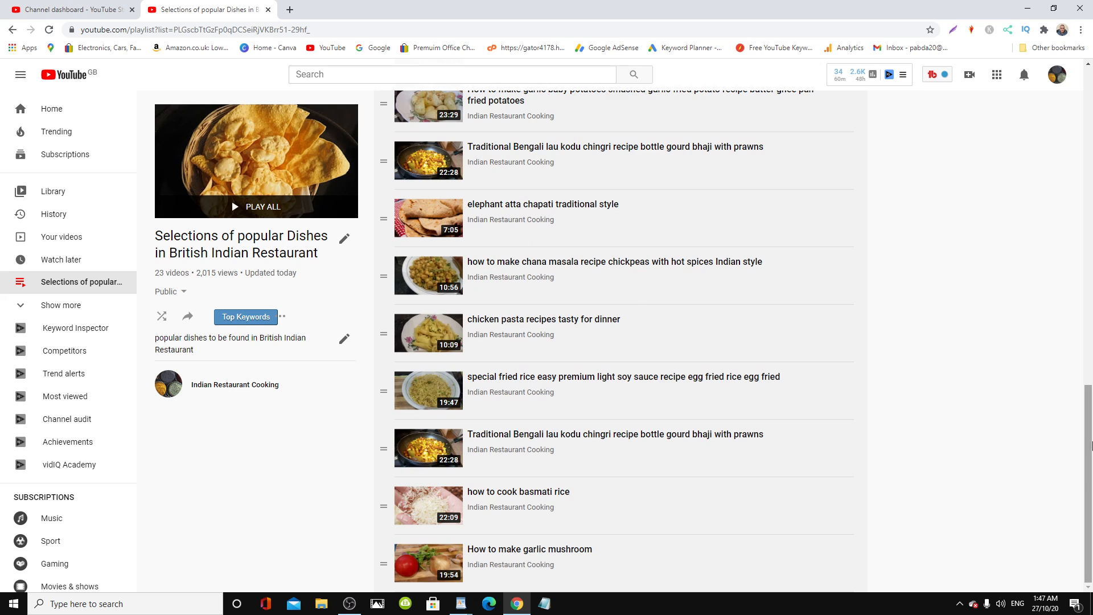
mouse_move(425, 562)
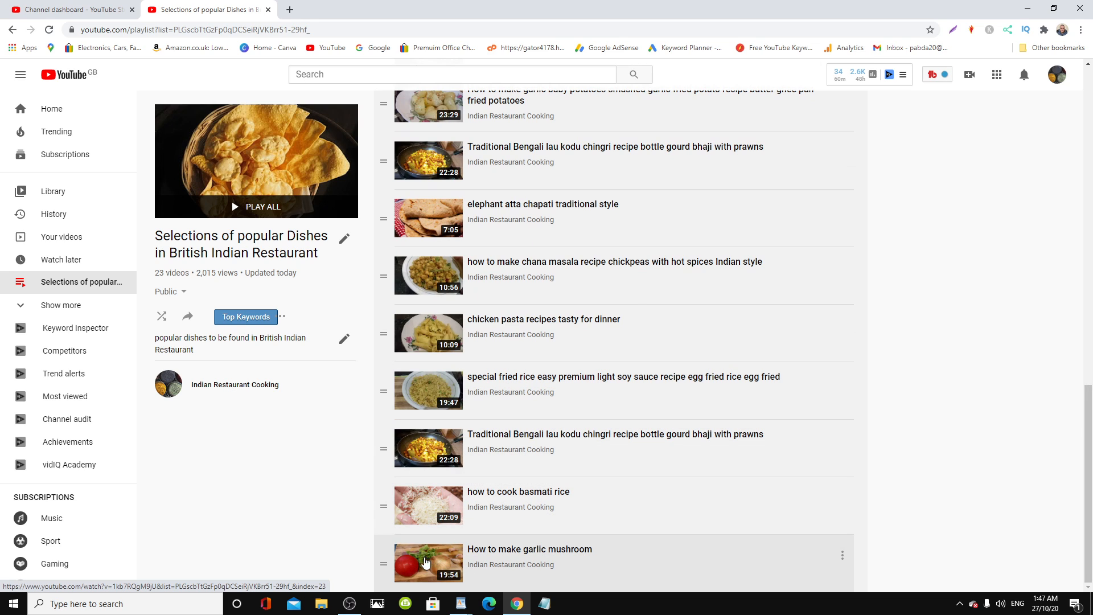
mouse_move(445, 498)
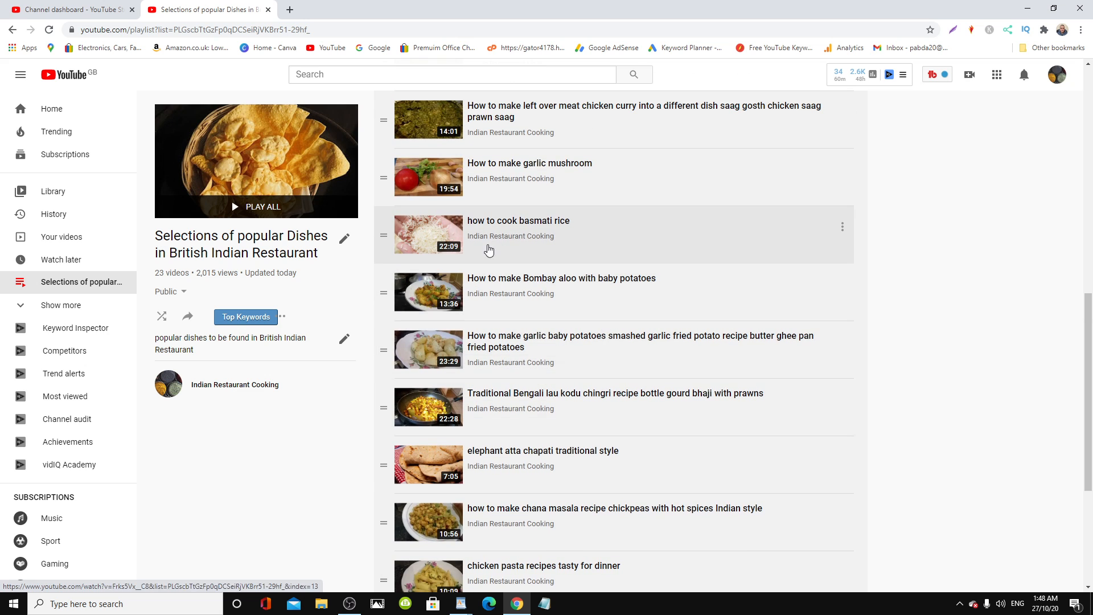
scroll(up, 3)
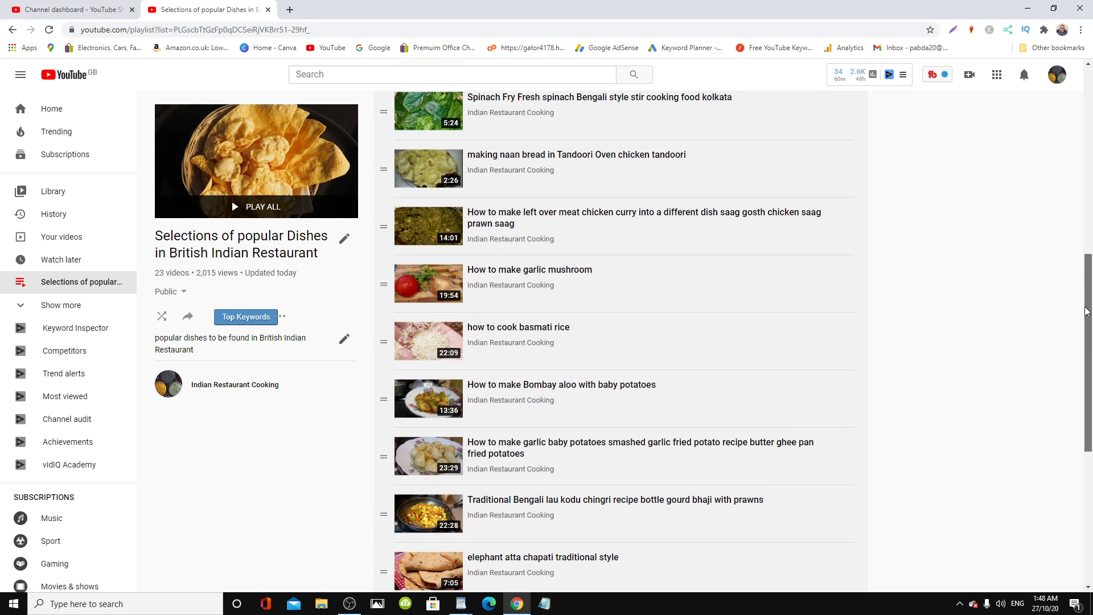
scroll(down, 3)
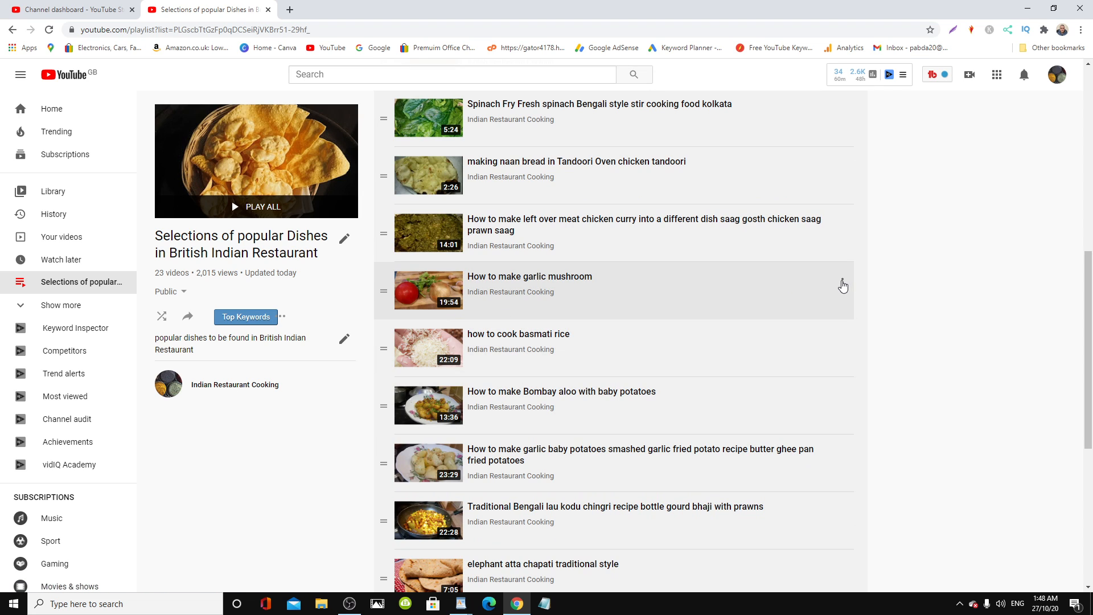
Remove the garlic mushroom and basmati rice duplicates through their three-dot menus
click(843, 282)
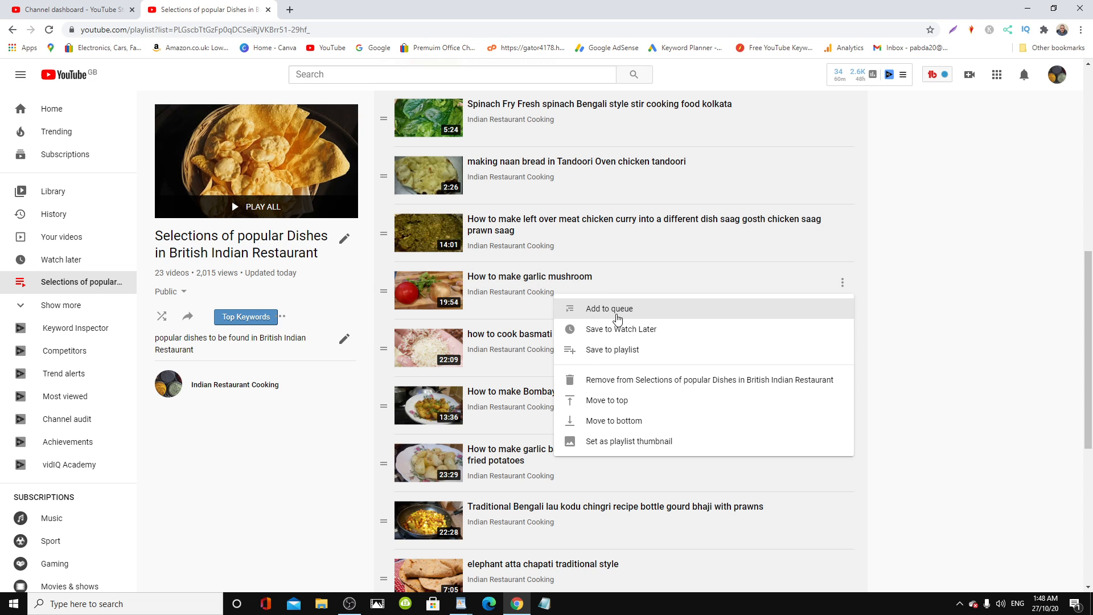
mouse_move(563, 385)
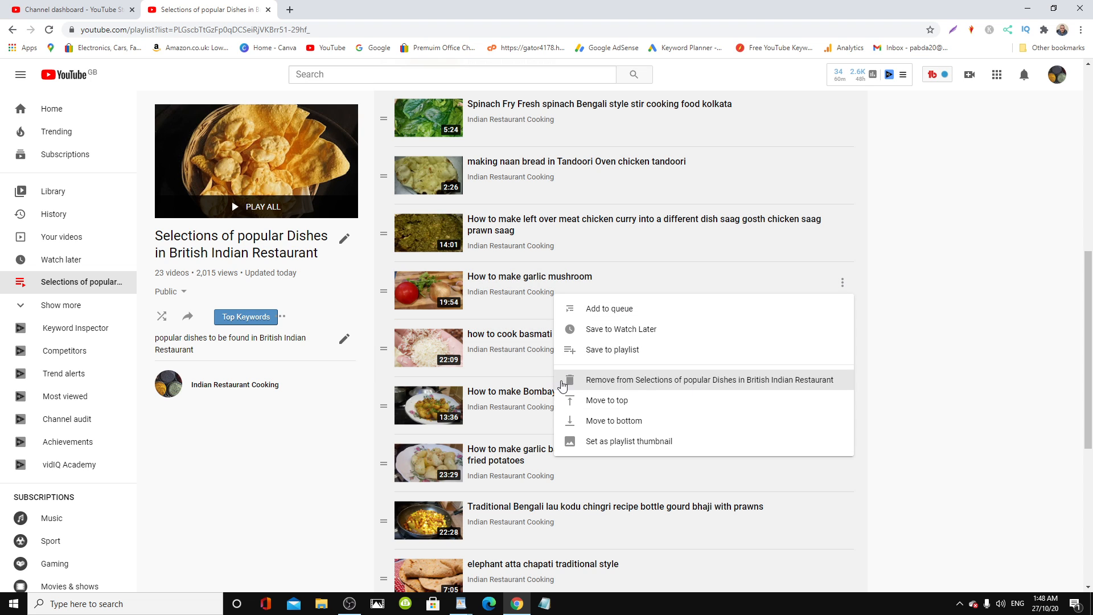
click(709, 379)
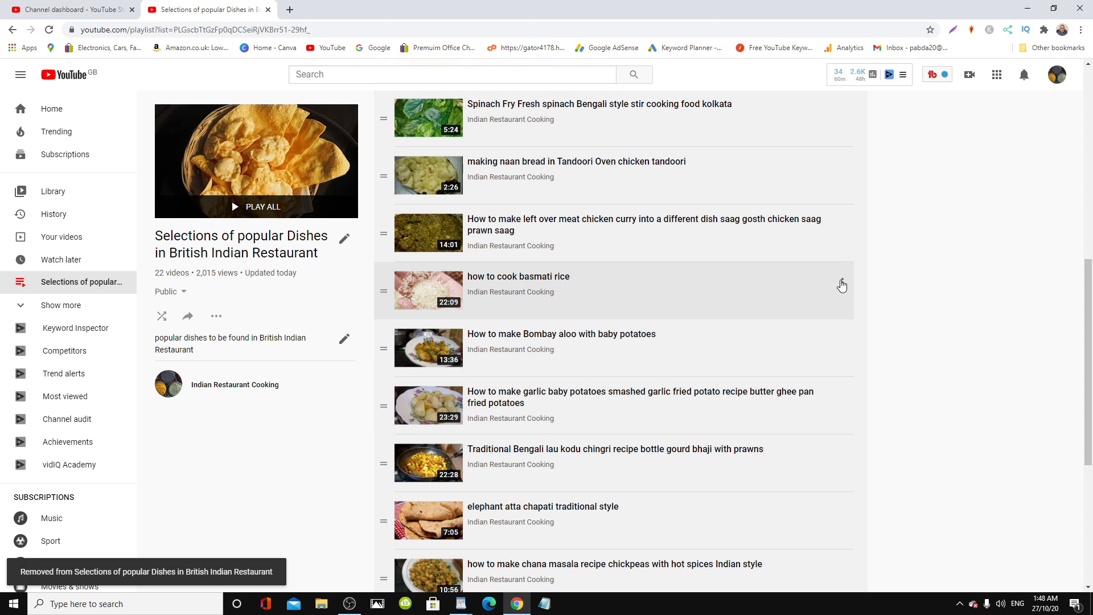
click(843, 285)
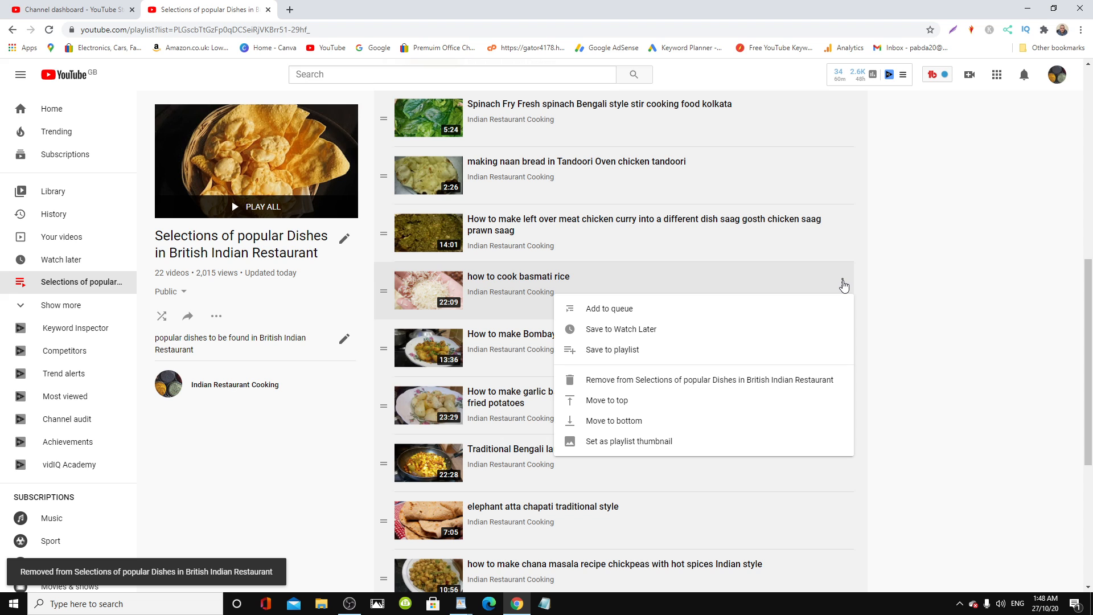
mouse_move(800, 385)
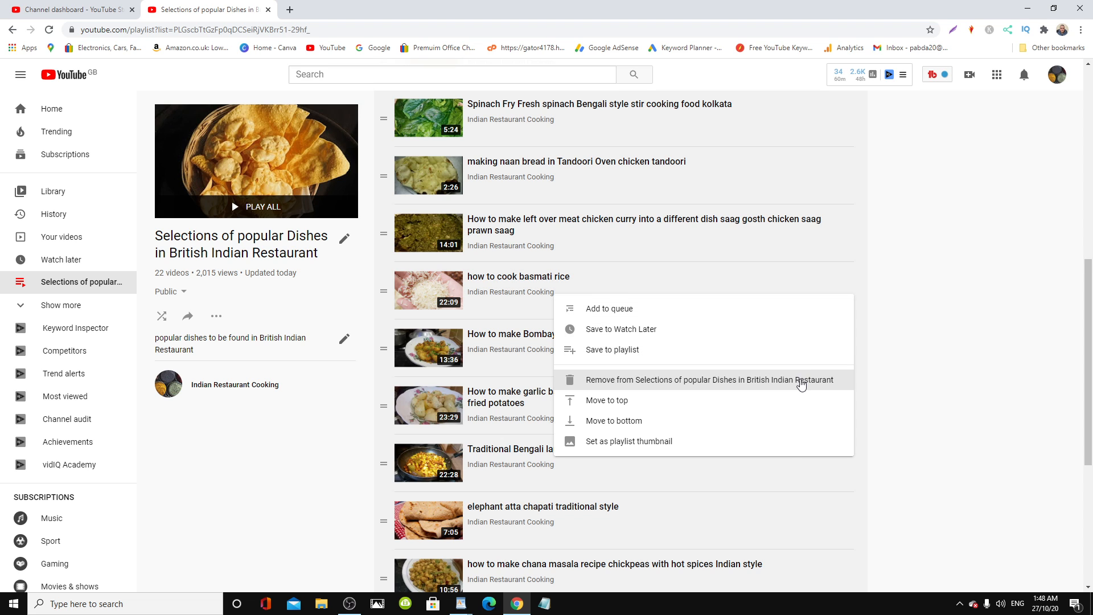
click(712, 379)
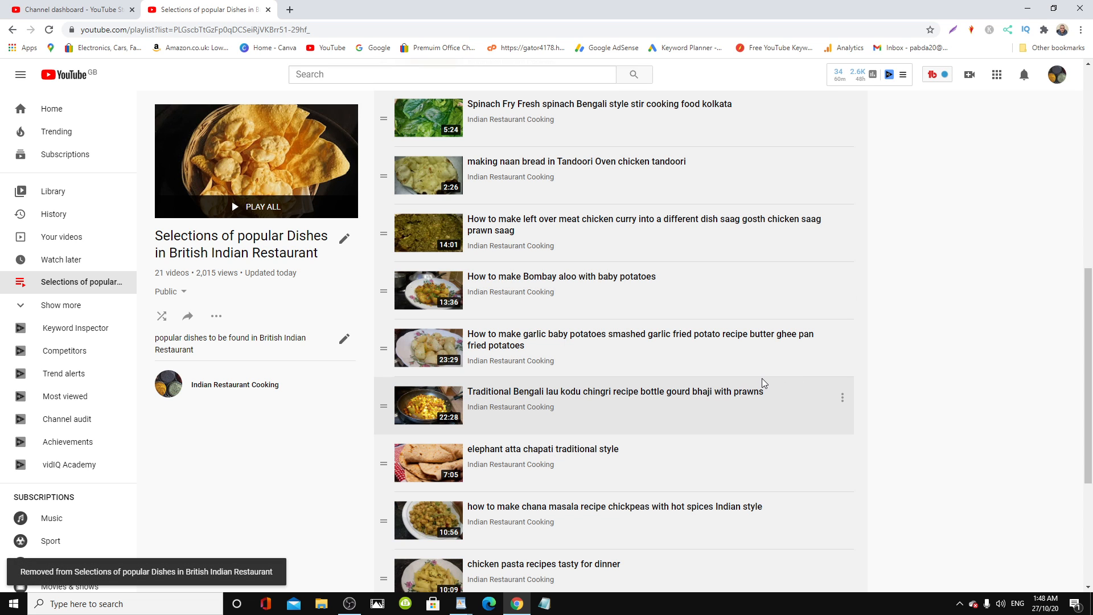
mouse_move(737, 364)
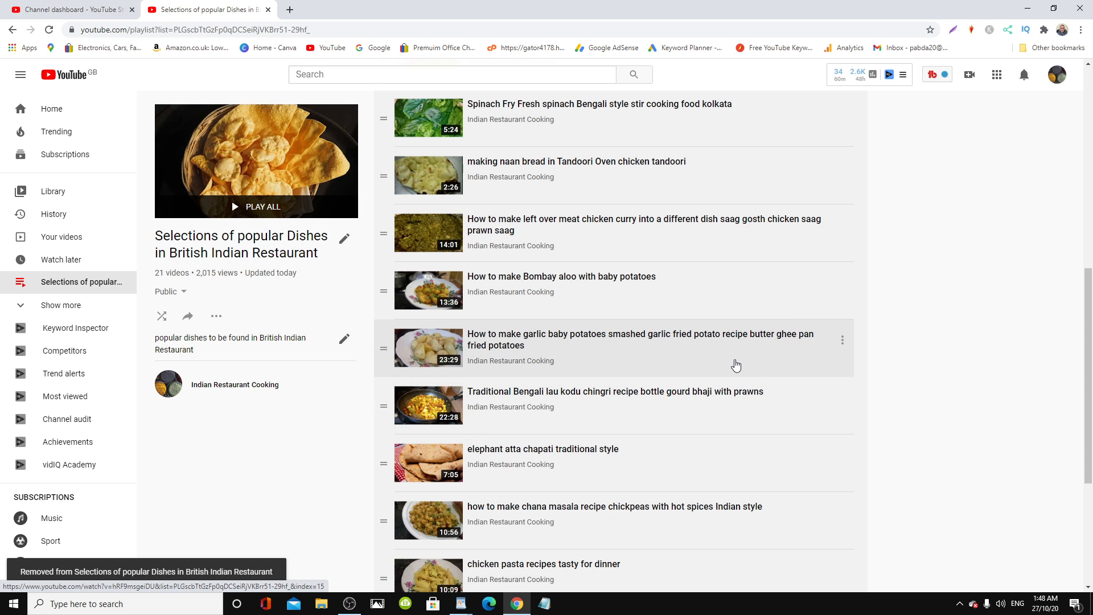
scroll(down, 3)
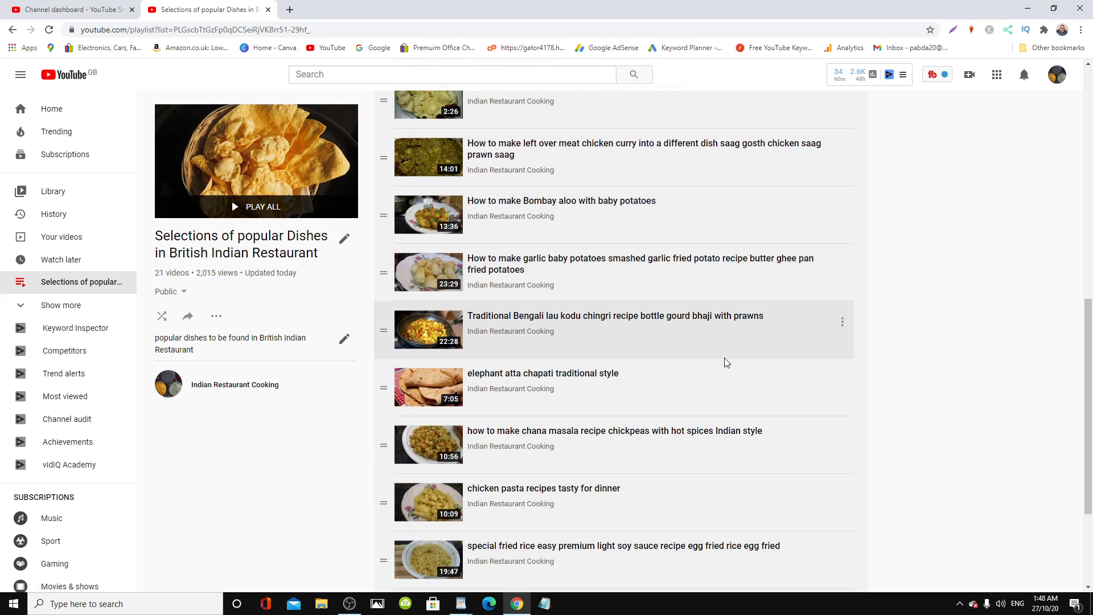
scroll(down, 3)
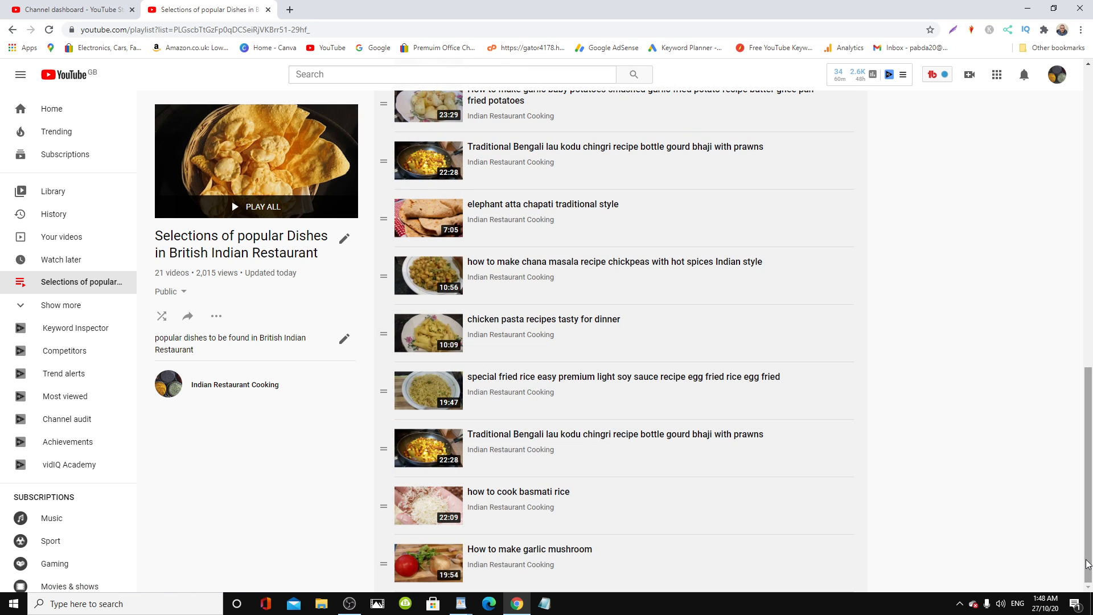
scroll(down, 3)
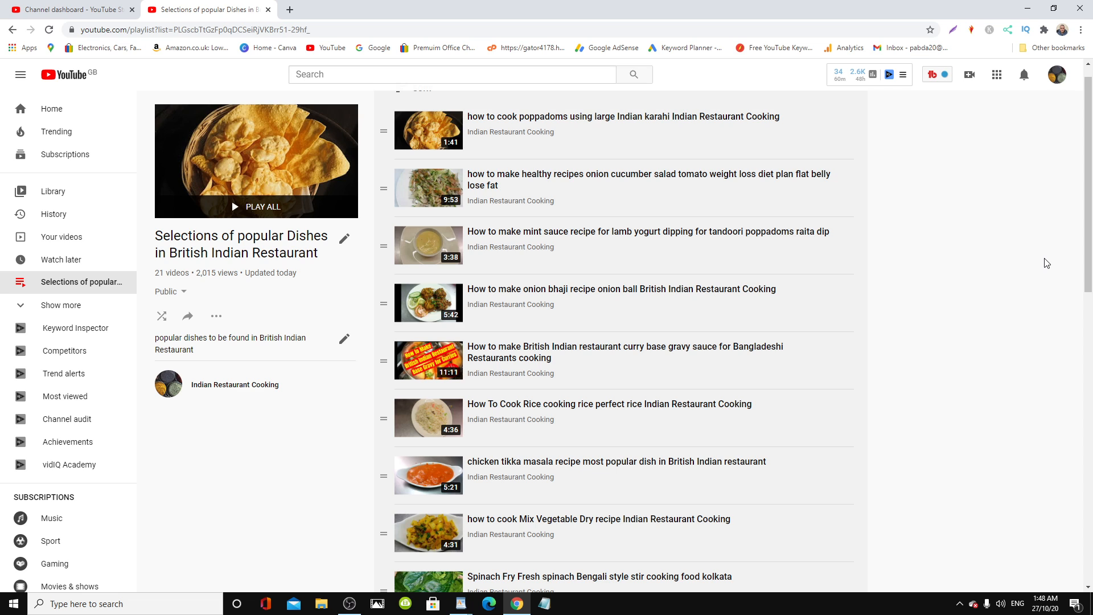
scroll(down, 3)
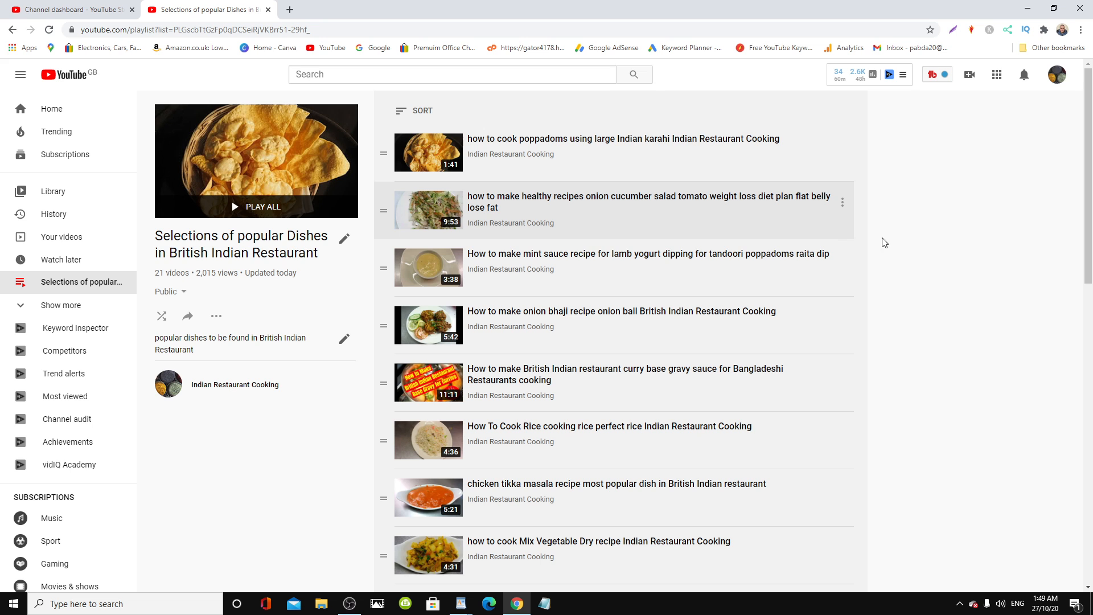
scroll(down, 3)
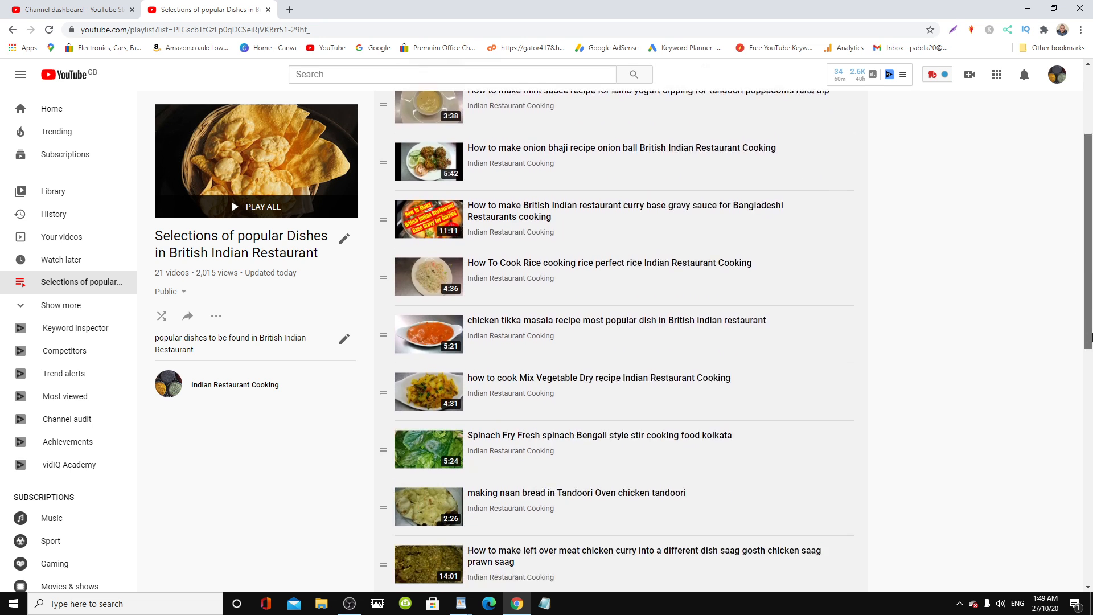
scroll(down, 3)
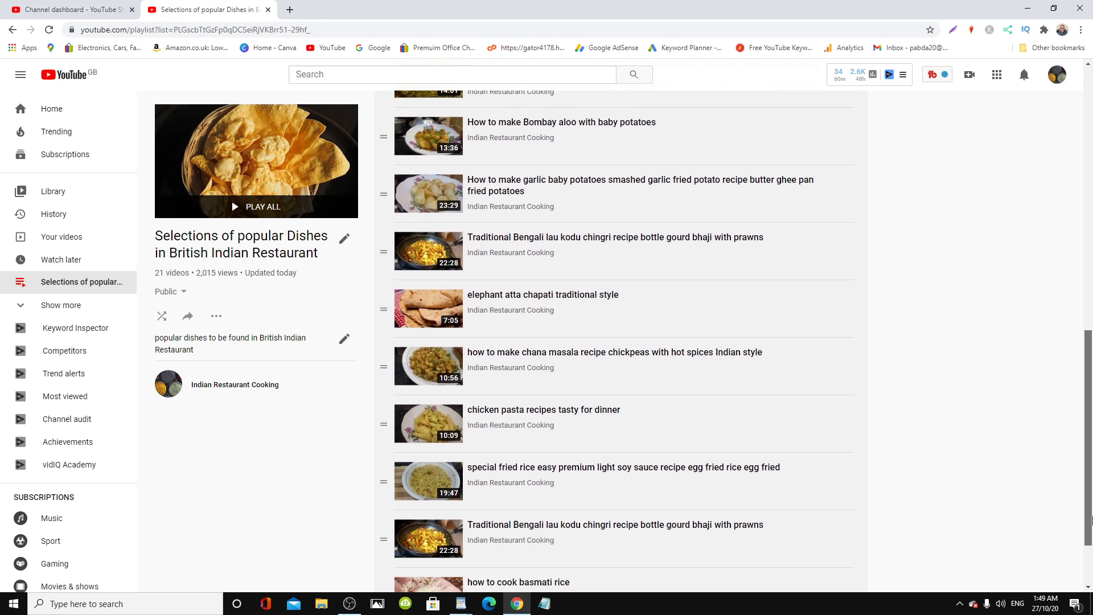